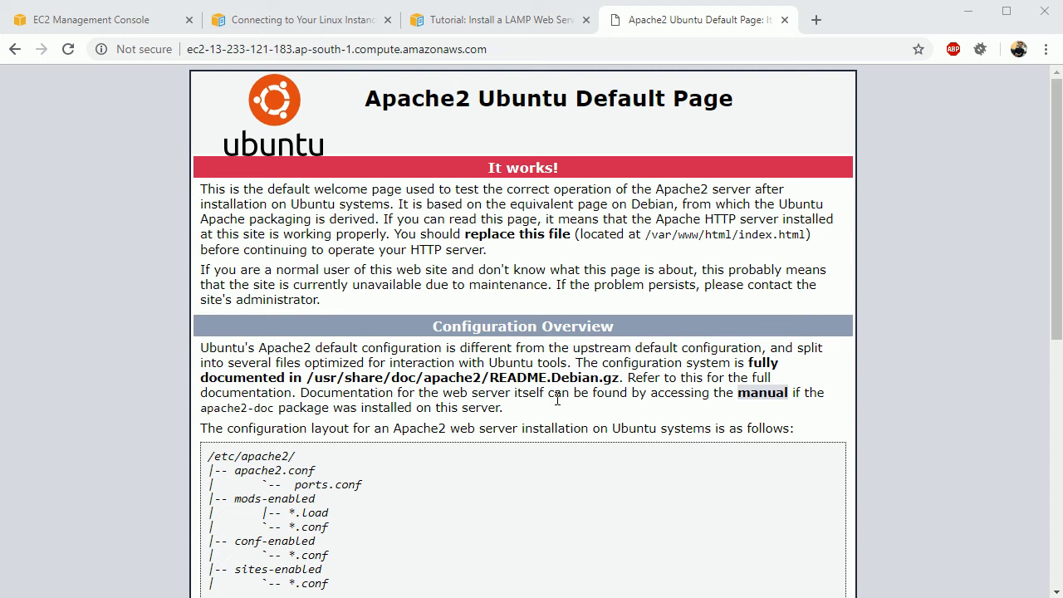
mouse_move(539, 319)
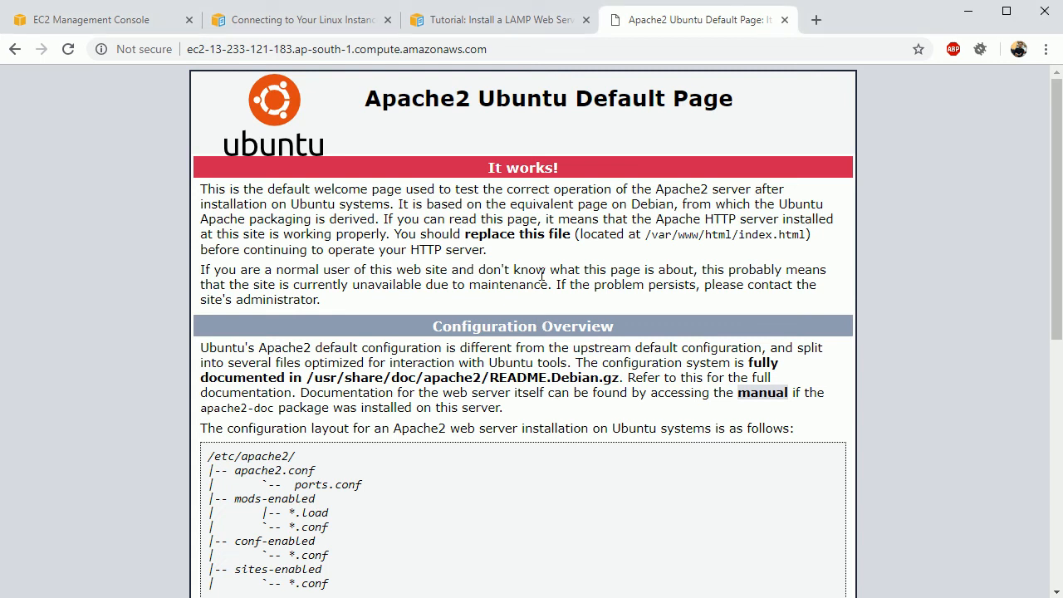
mouse_move(479, 184)
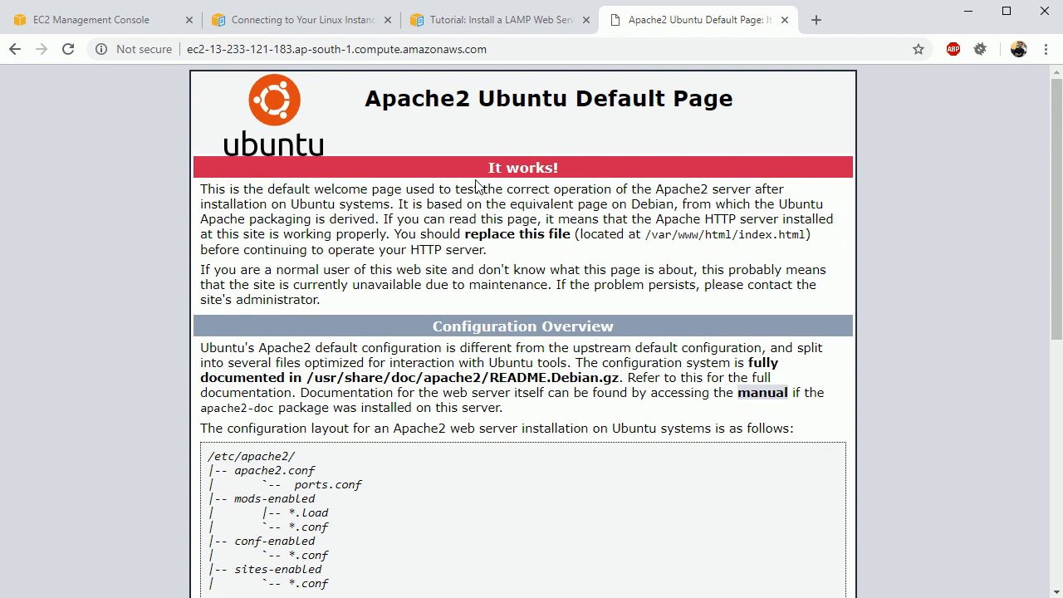
mouse_move(424, 233)
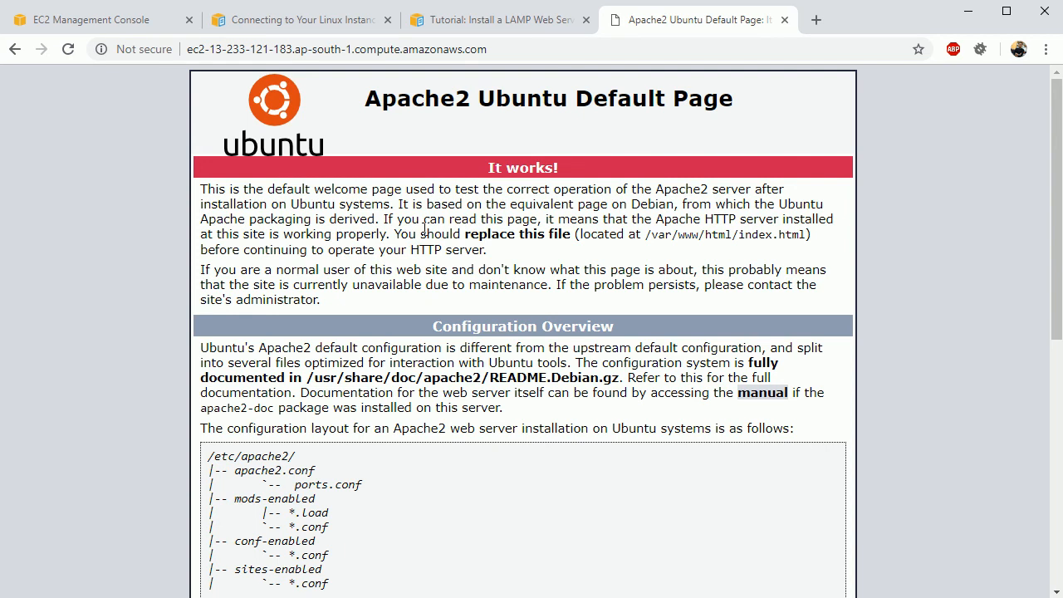
Step: Try writing phpinfo.php into /var/www/html, get permission denied, then list /var/www showing html owned by root
scroll("down", 3)
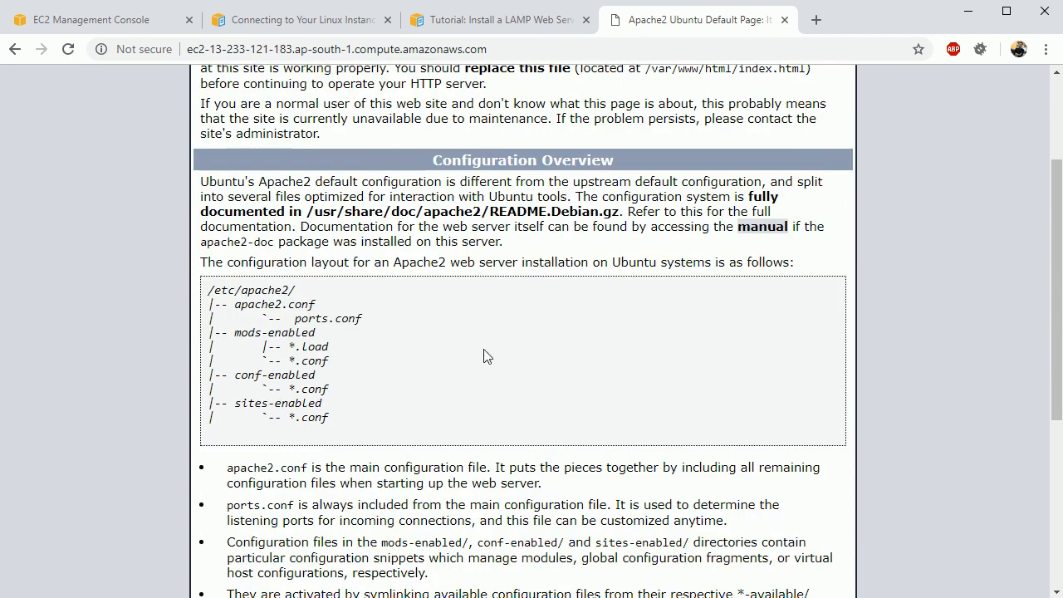
scroll("up", 3)
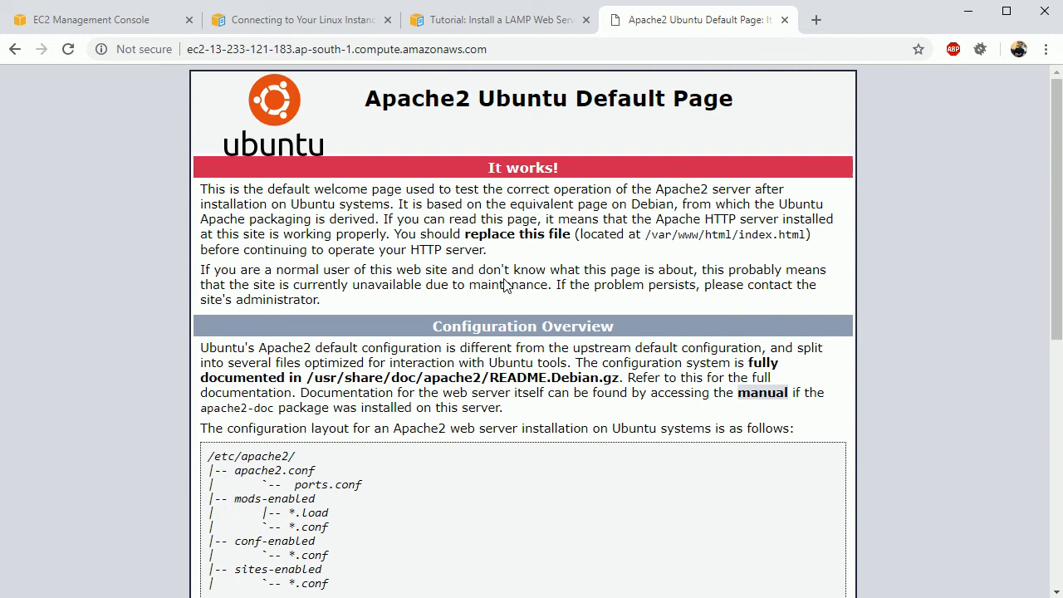
mouse_move(507, 128)
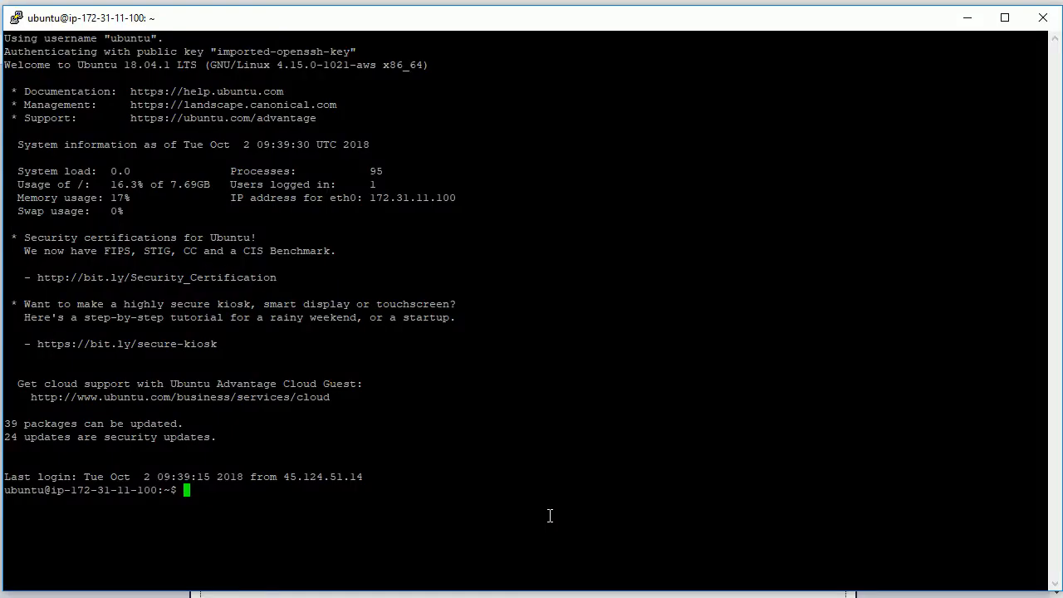
type("echo \"<?php phpinfo(); ?>\" > /var/www/html/phpinfo.php")
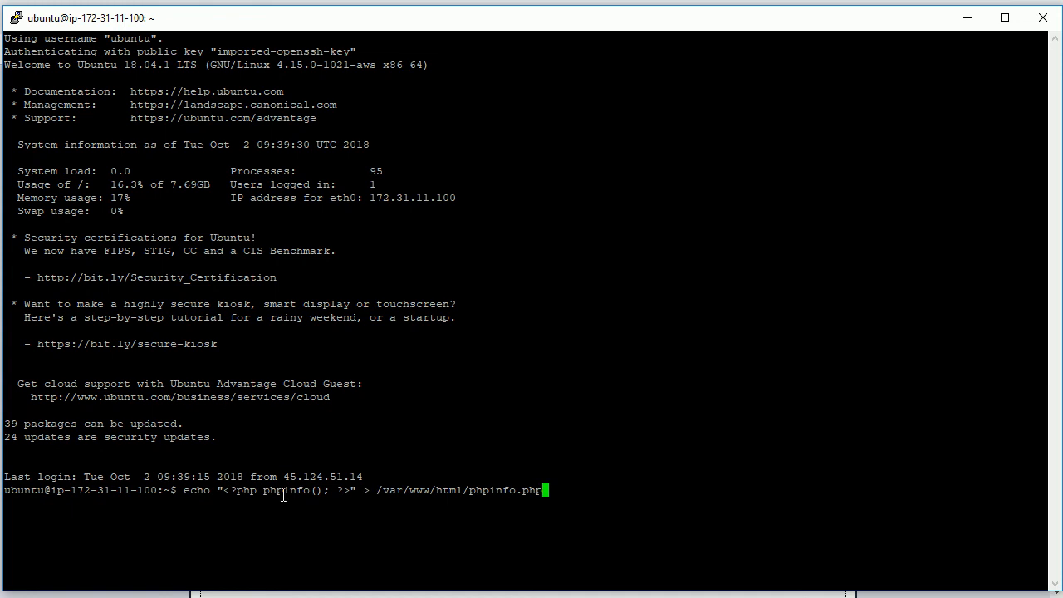
mouse_move(429, 496)
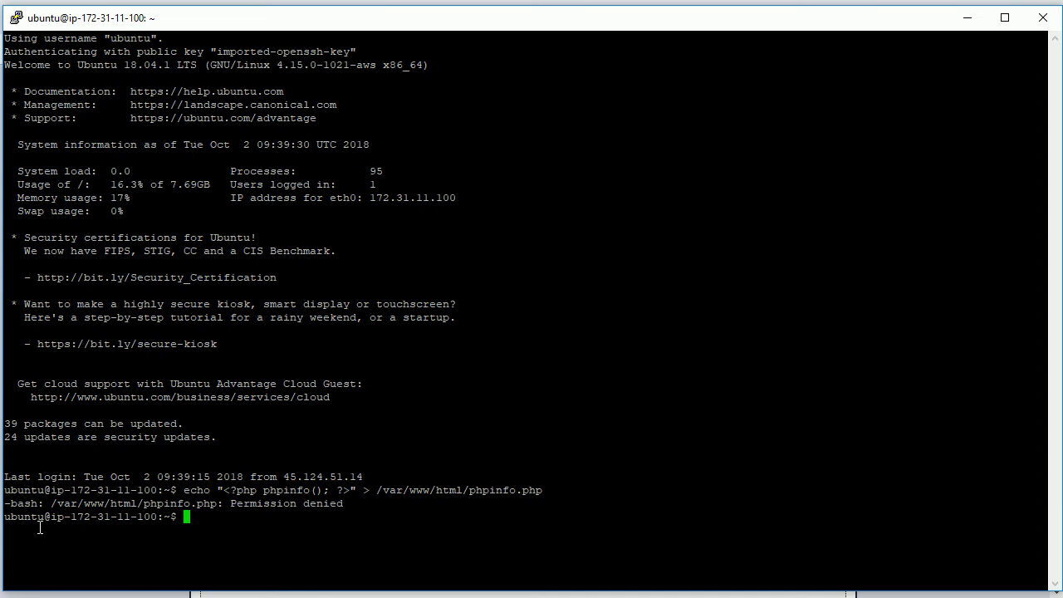
mouse_move(416, 490)
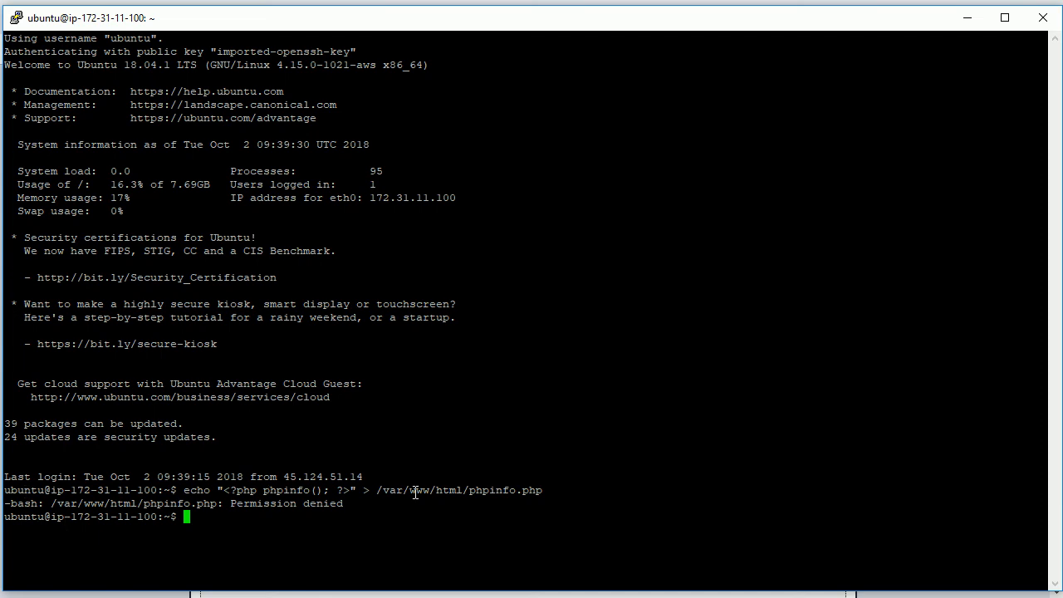
mouse_move(416, 492)
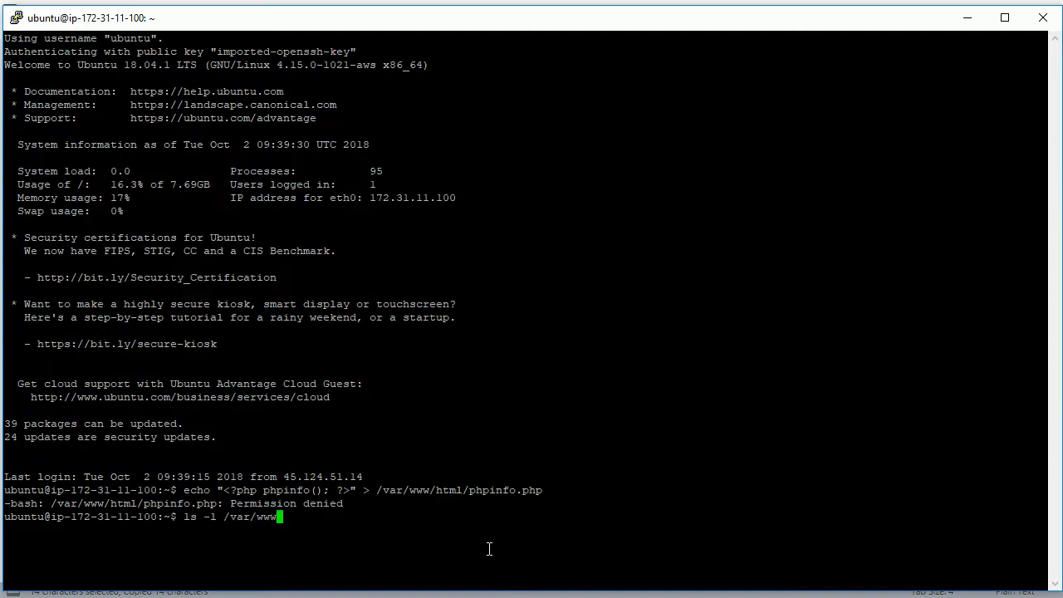
key("Return")
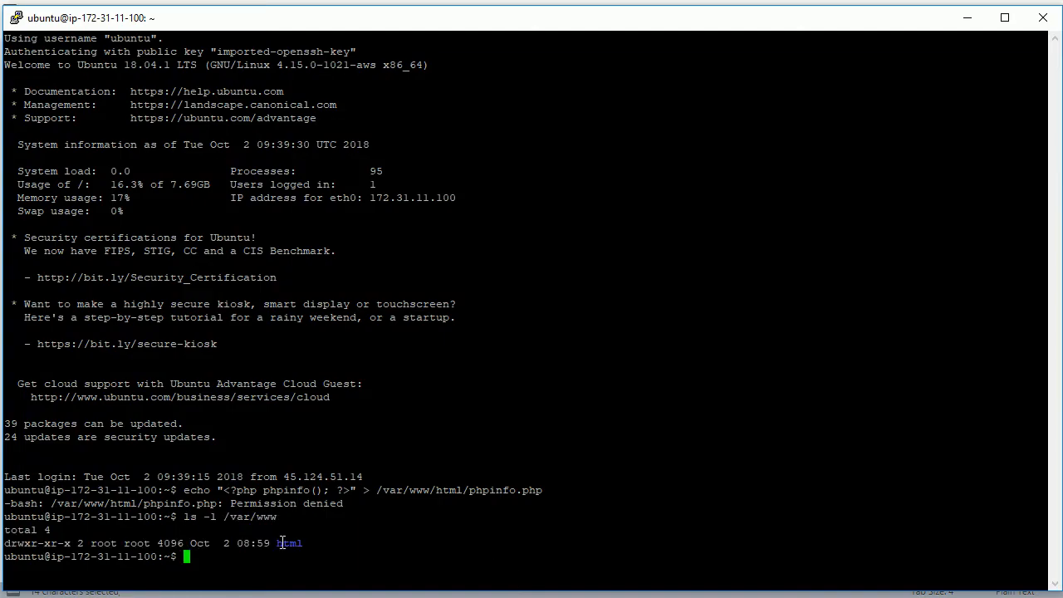
mouse_move(100, 558)
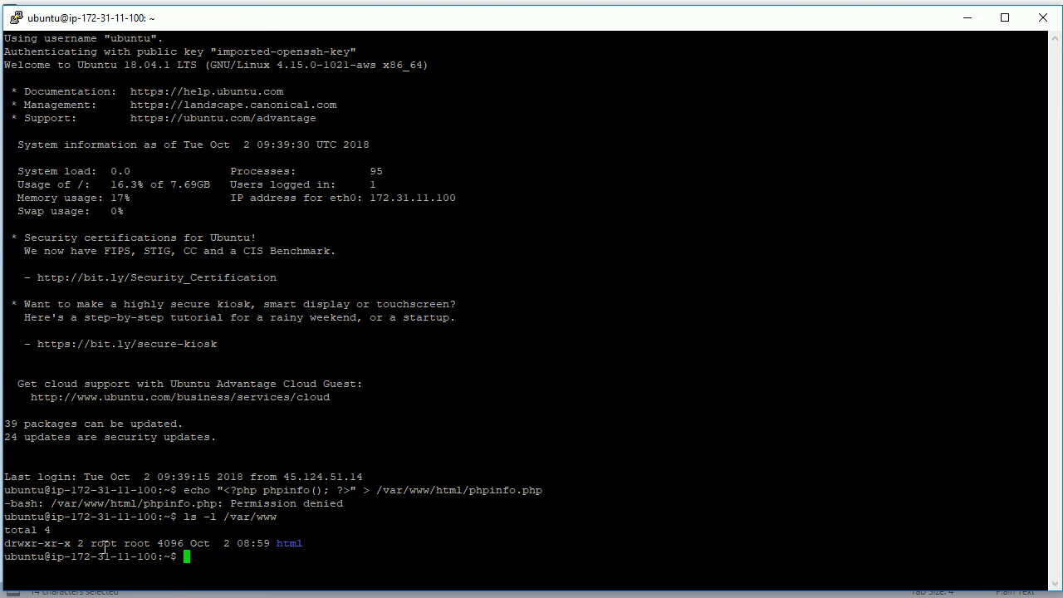
mouse_move(286, 543)
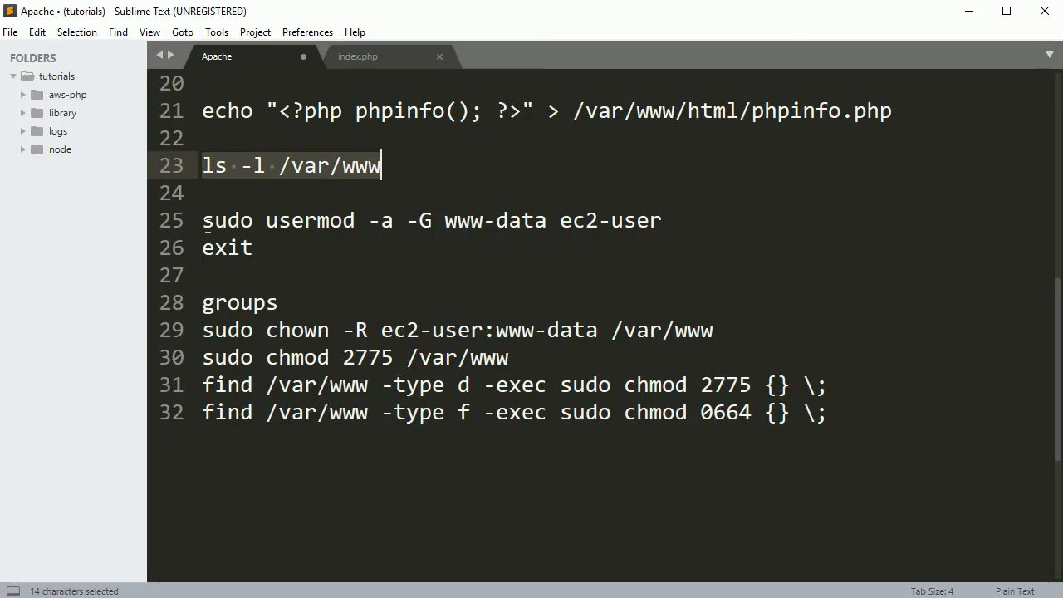
Step: Edit the usermod line to add ubuntu instead of ec2-user to www-data and copy it
left_click_drag(202, 219, 661, 219)
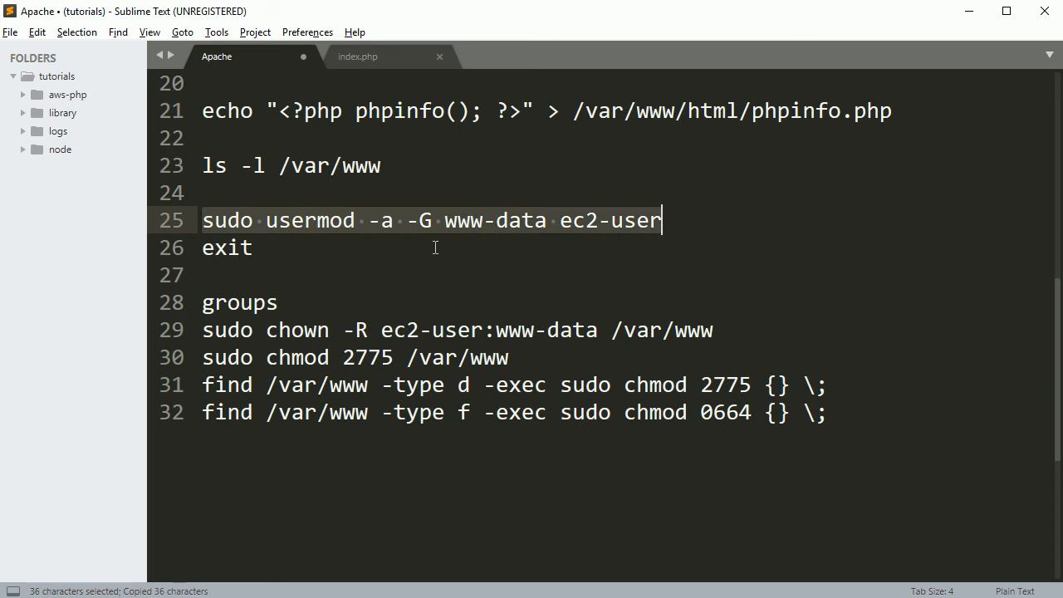
left_click(468, 219)
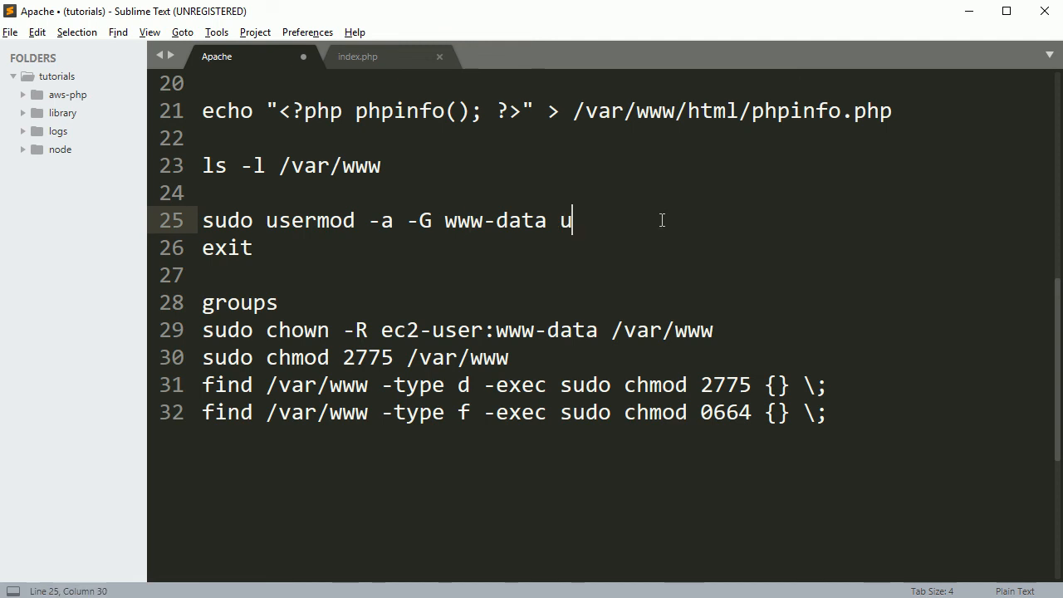
type("bun")
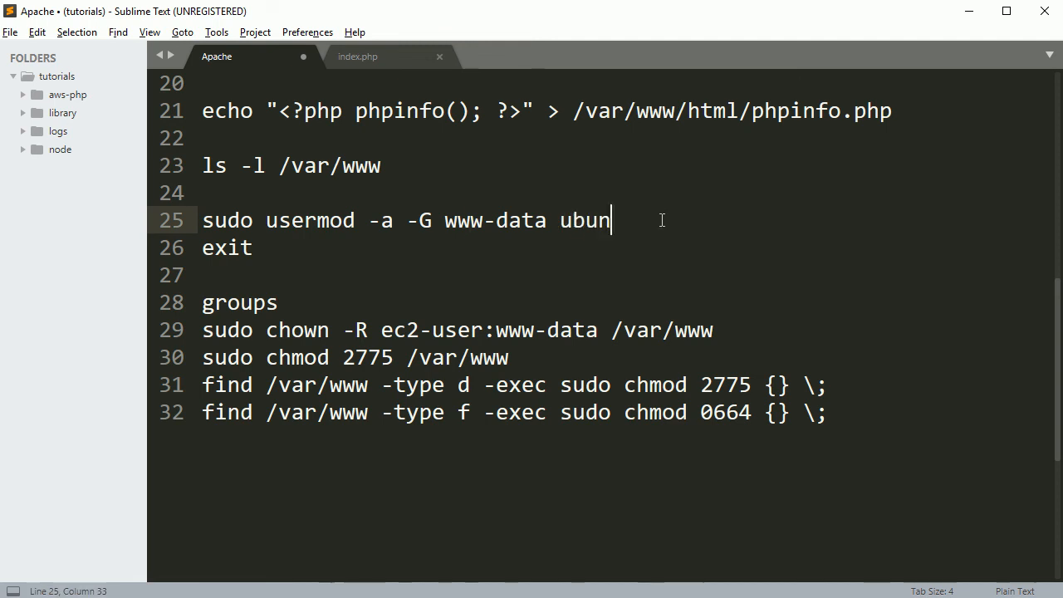
type("tu")
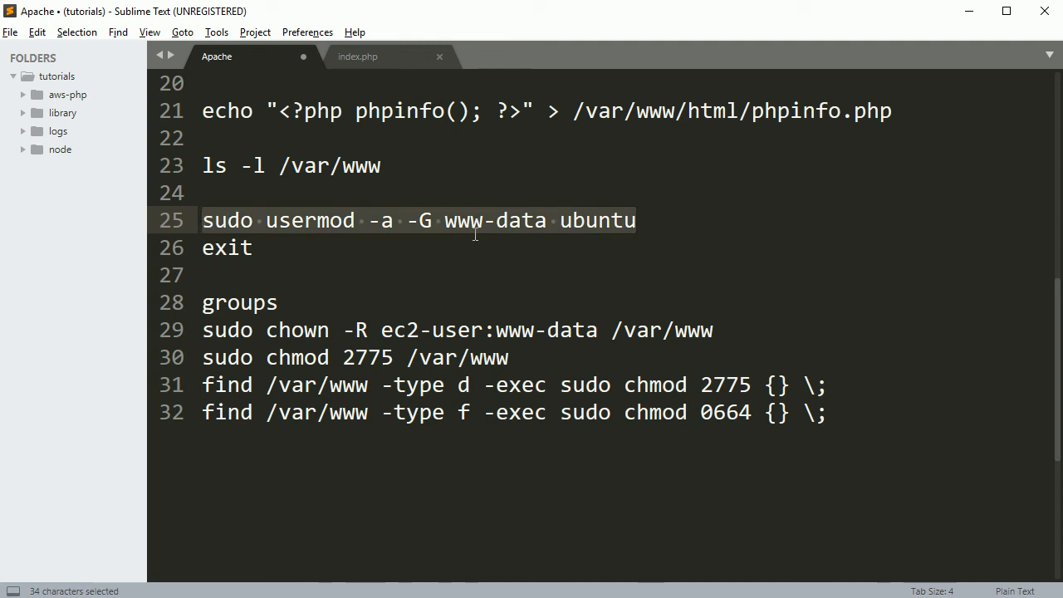
key("ctrl+c")
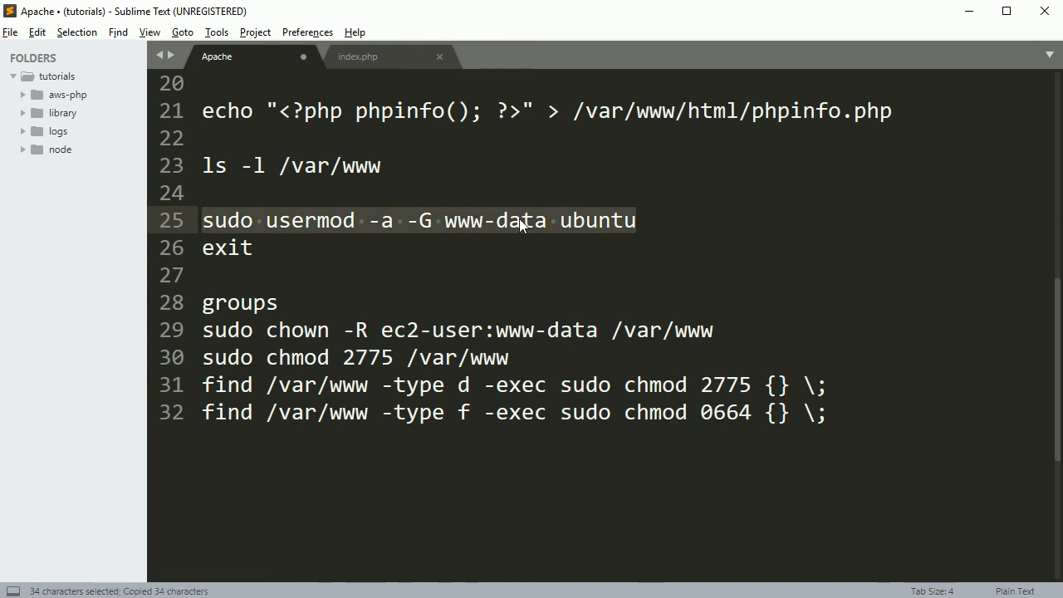
mouse_move(490, 235)
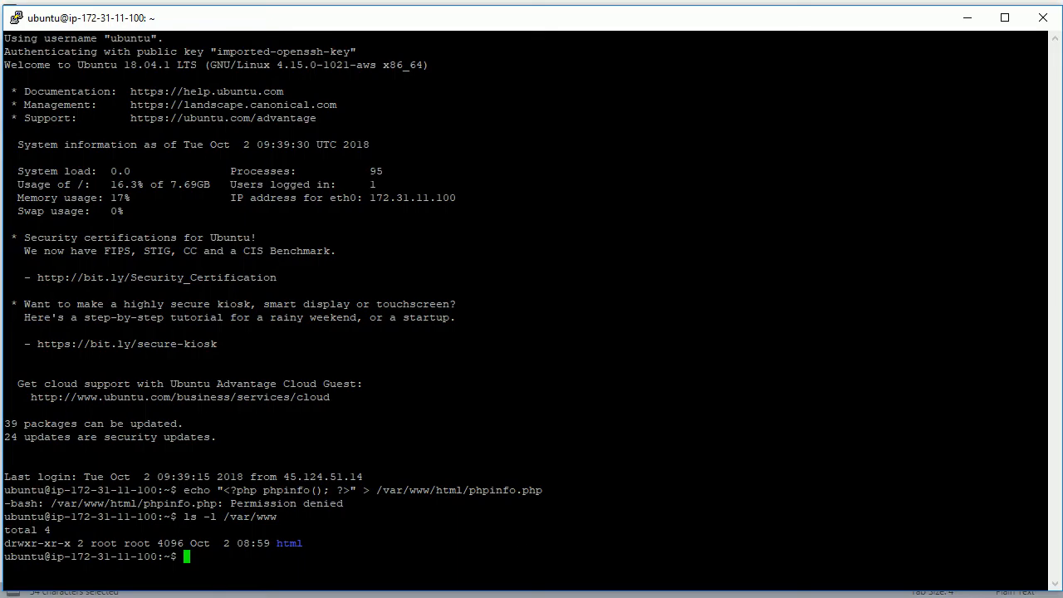
Step: Run sudo usermod -a -G www-data ubuntu and exit the server session
type("sudo usermod -a -G www-data ubuntu")
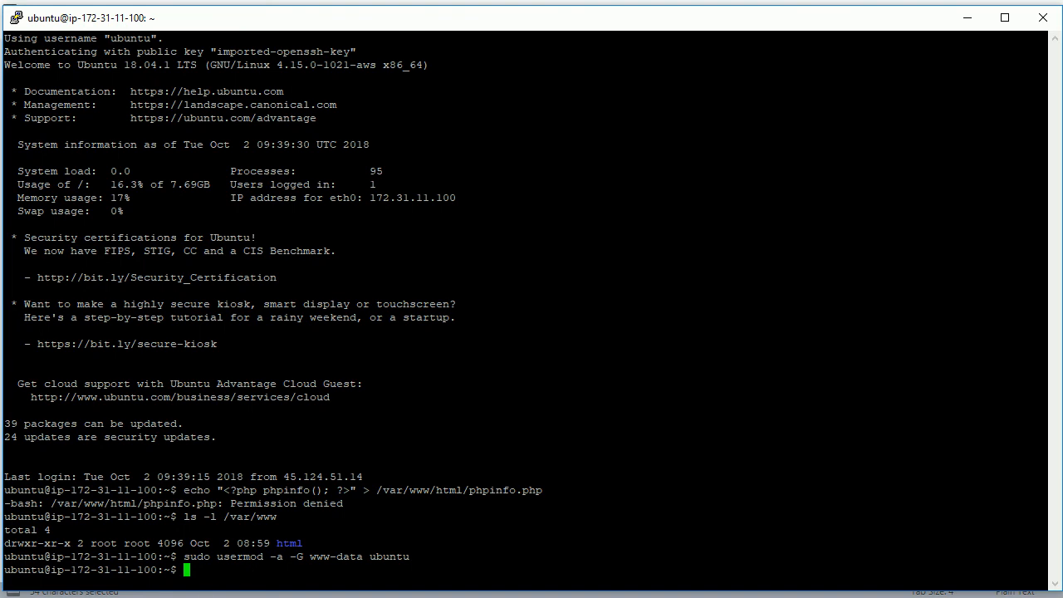
type("exi")
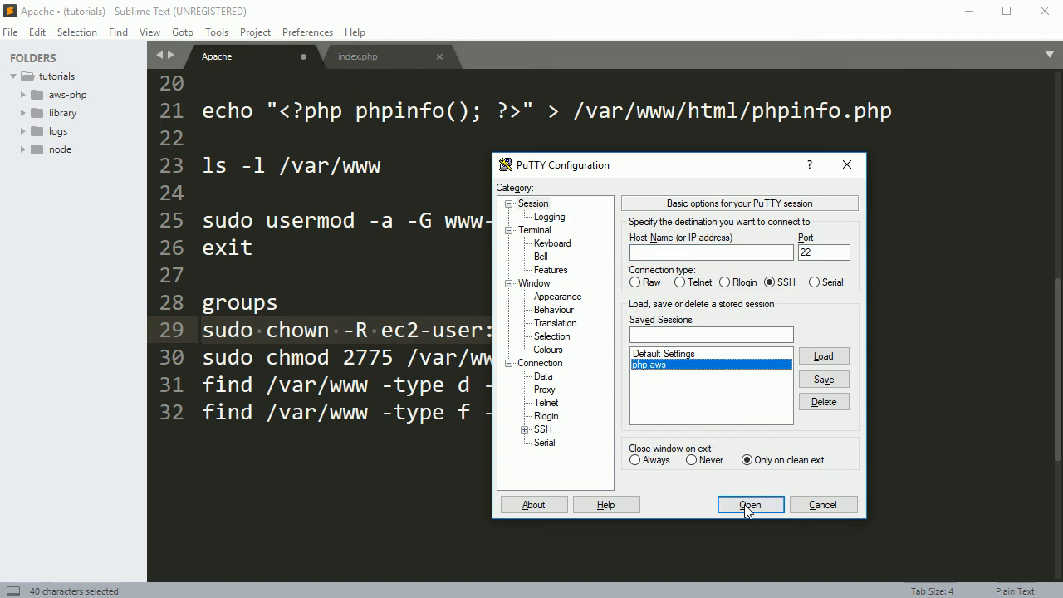
Step: Reconnect via the php-aws session and run sudo chown -R ubuntu:www-data /var/www, readying chmod 2775
left_click(751, 505)
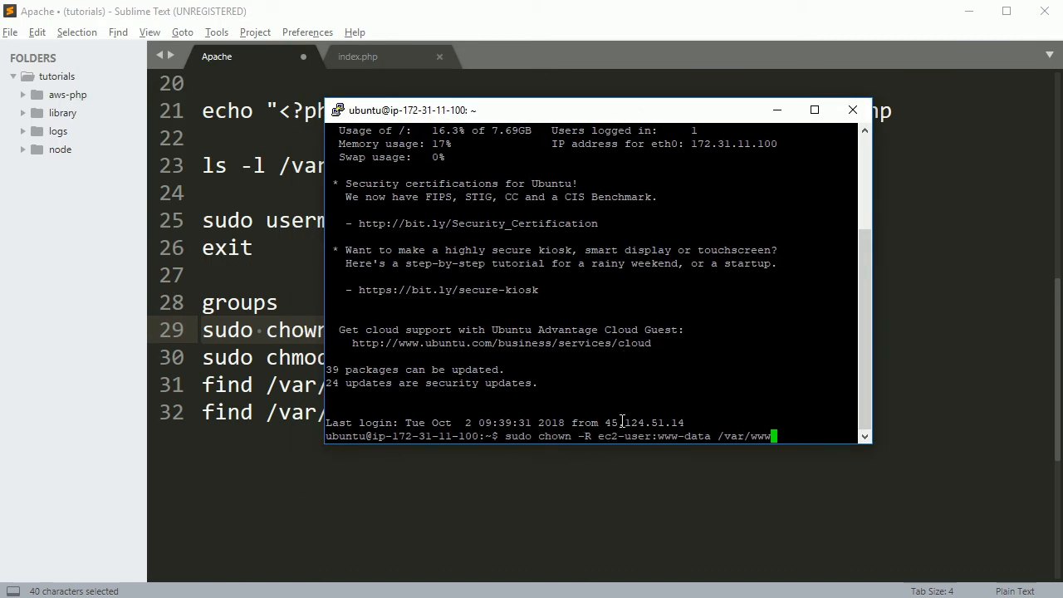
mouse_move(666, 382)
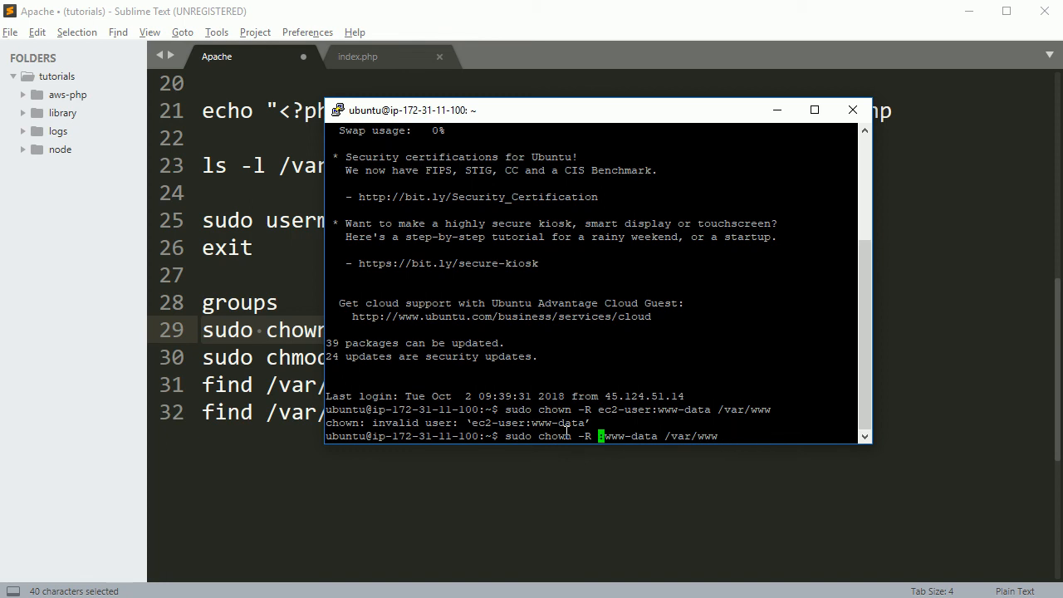
type("ubuntu")
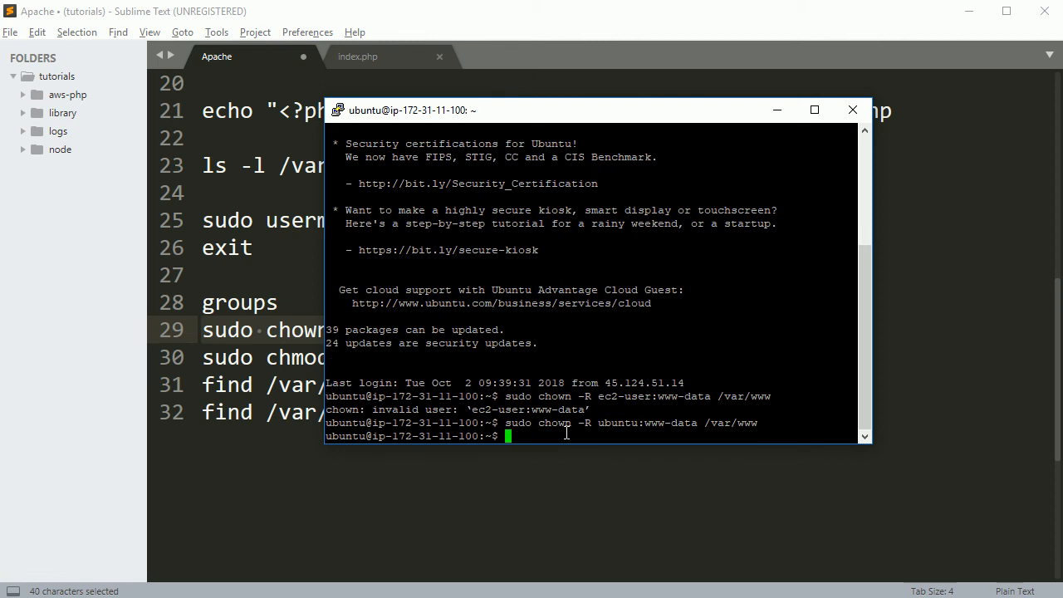
mouse_move(244, 344)
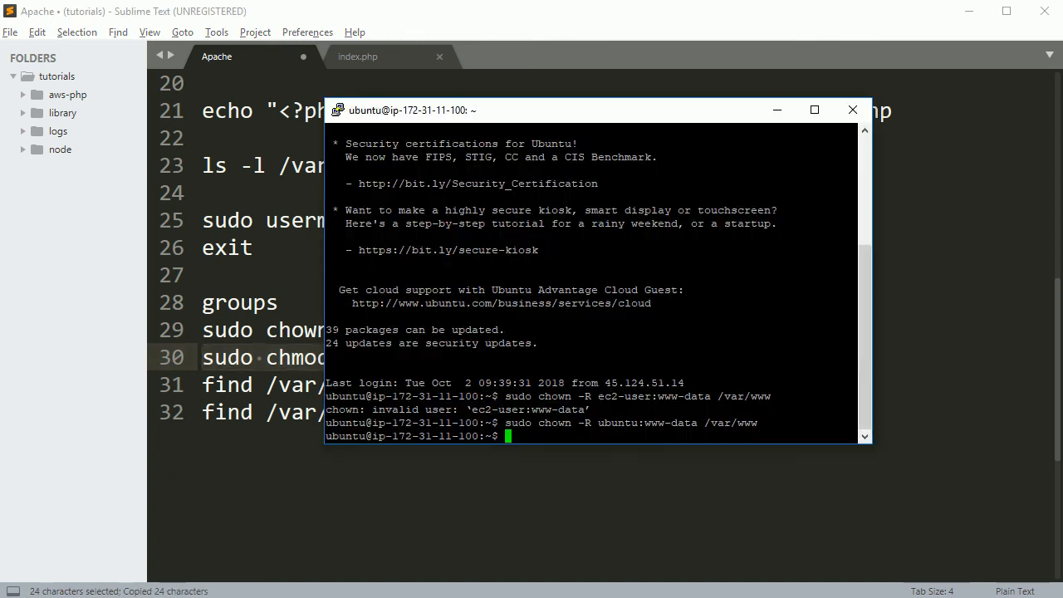
type("sudo chmod 2775 /var/www")
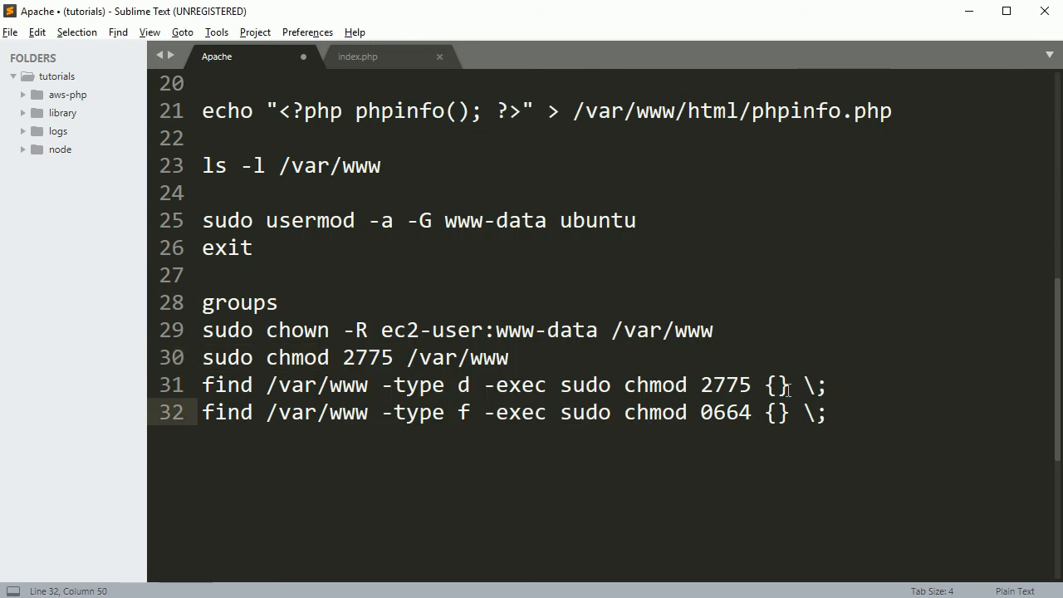
Step: Apply chmod 2775 and the find permission changes to /var/www, then write phpinfo.php into /var/www/html
left_click(830, 386)
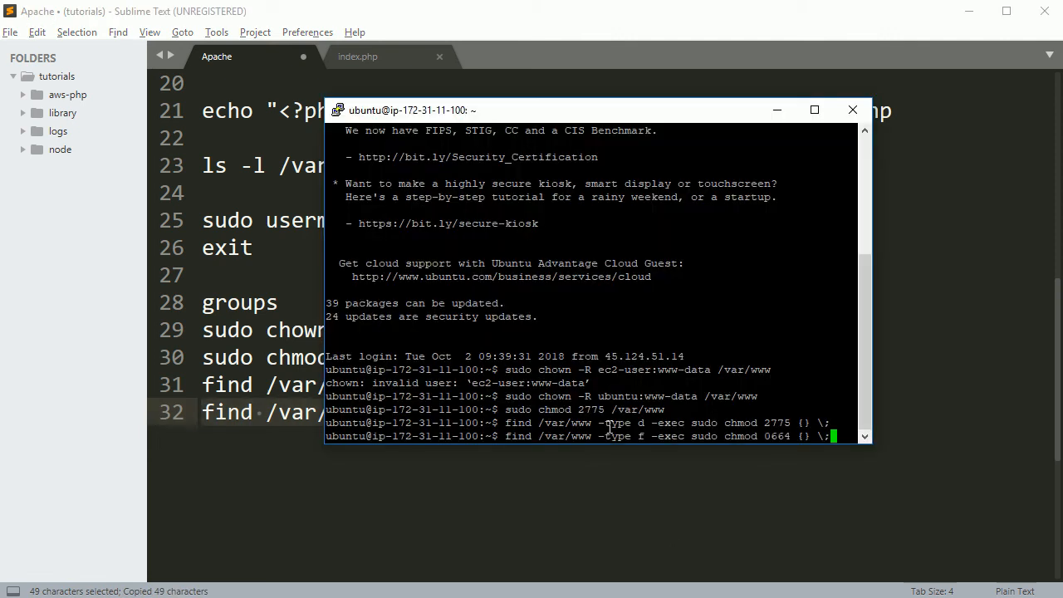
key("Return")
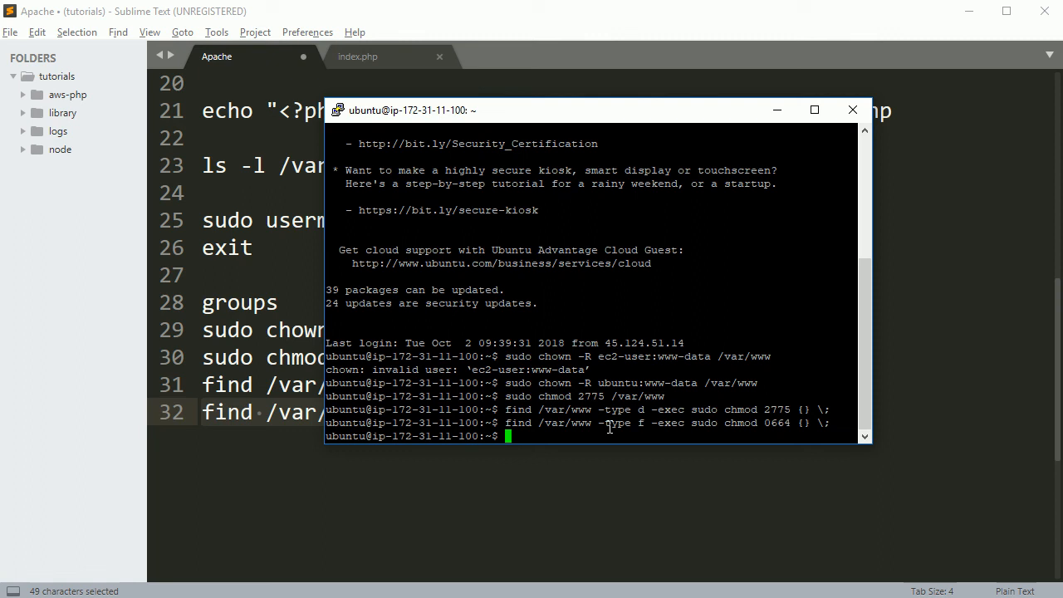
type("sudo chmod 2775 /var/www")
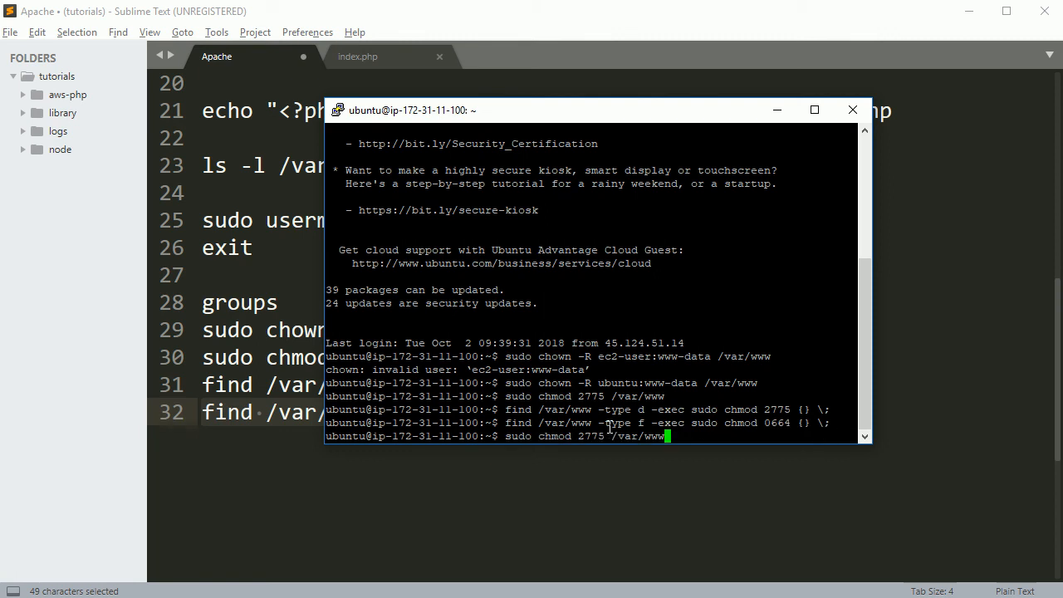
type("ls -l /var/www")
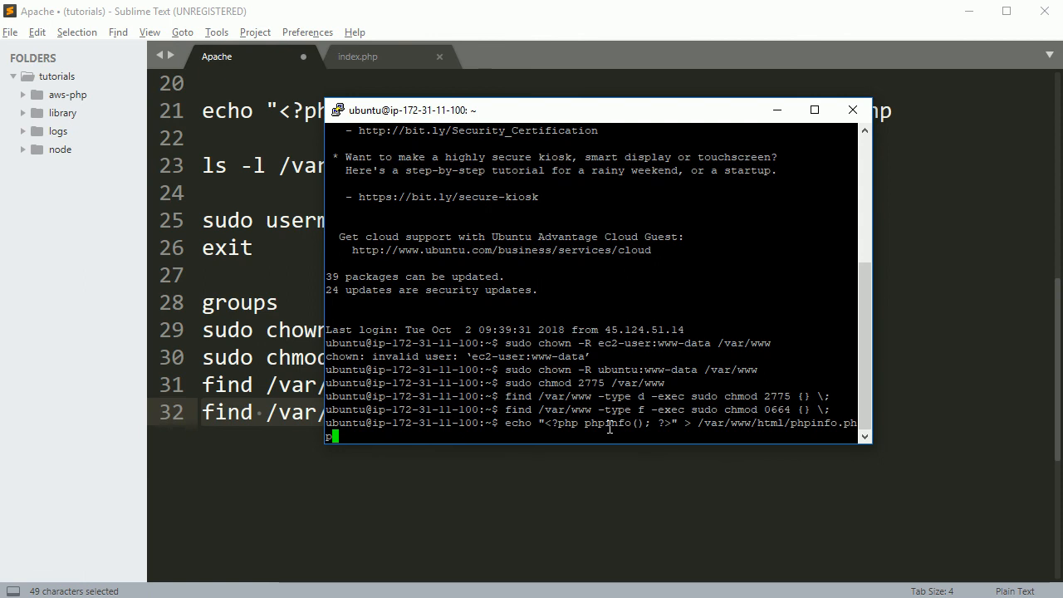
key("Return")
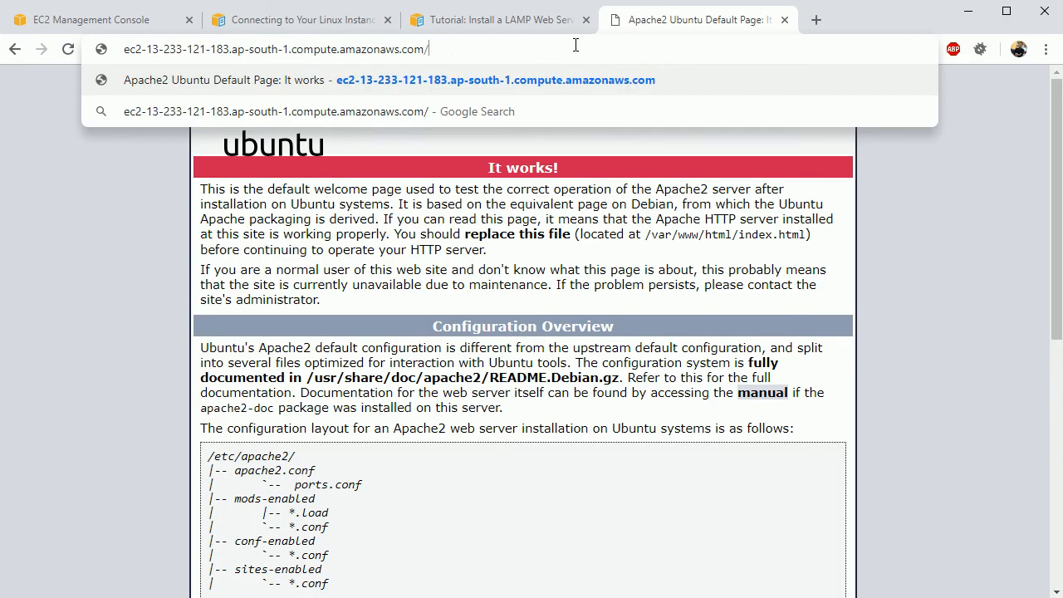
Step: Load the server's /phpinfo.php URL and look through the PHP 7.2.10 info page
type("phpinf")
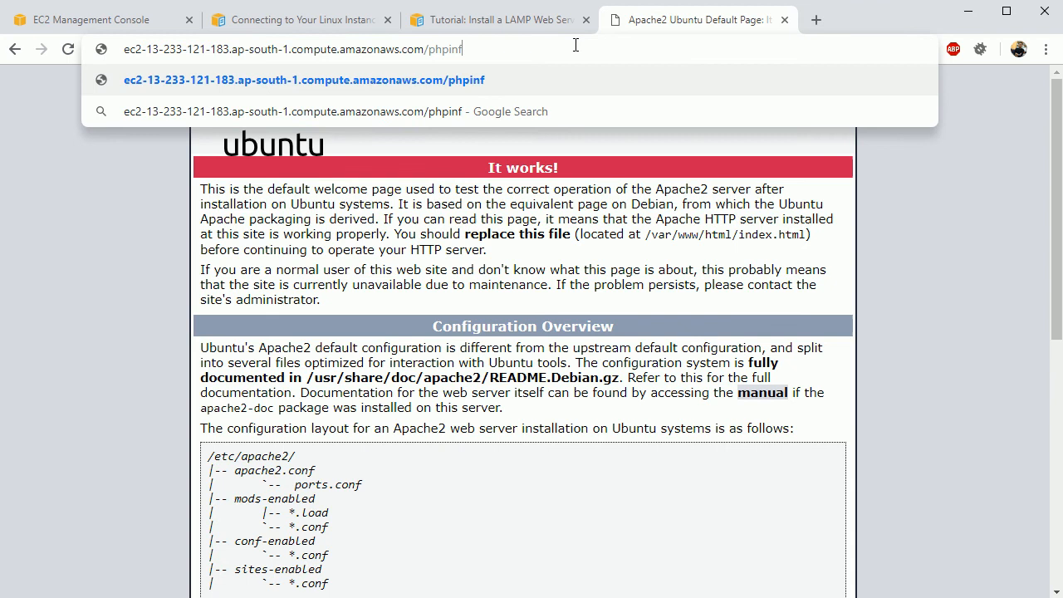
type("o.php")
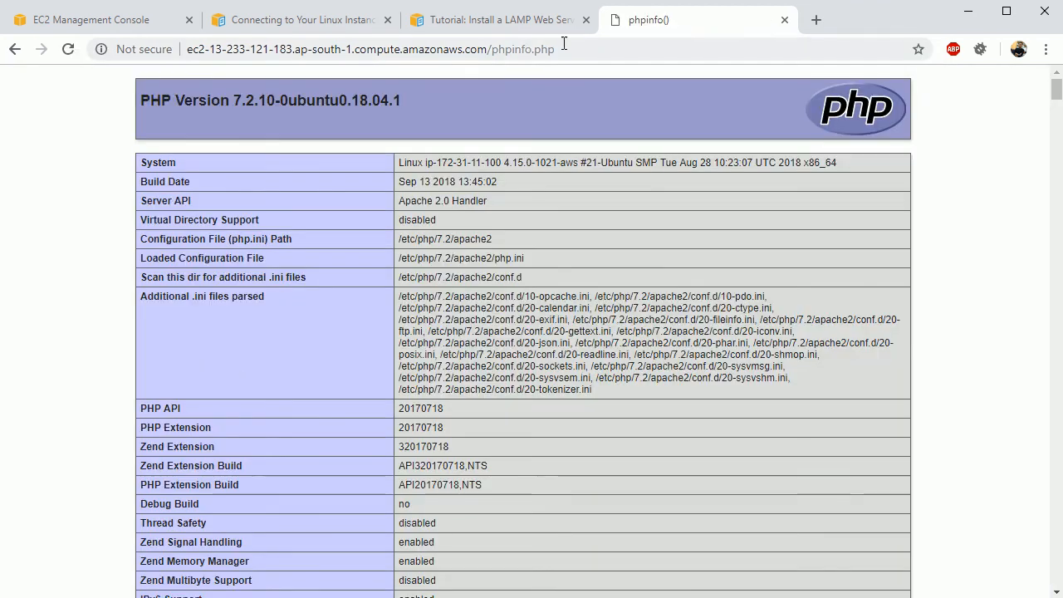
scroll("down", 3)
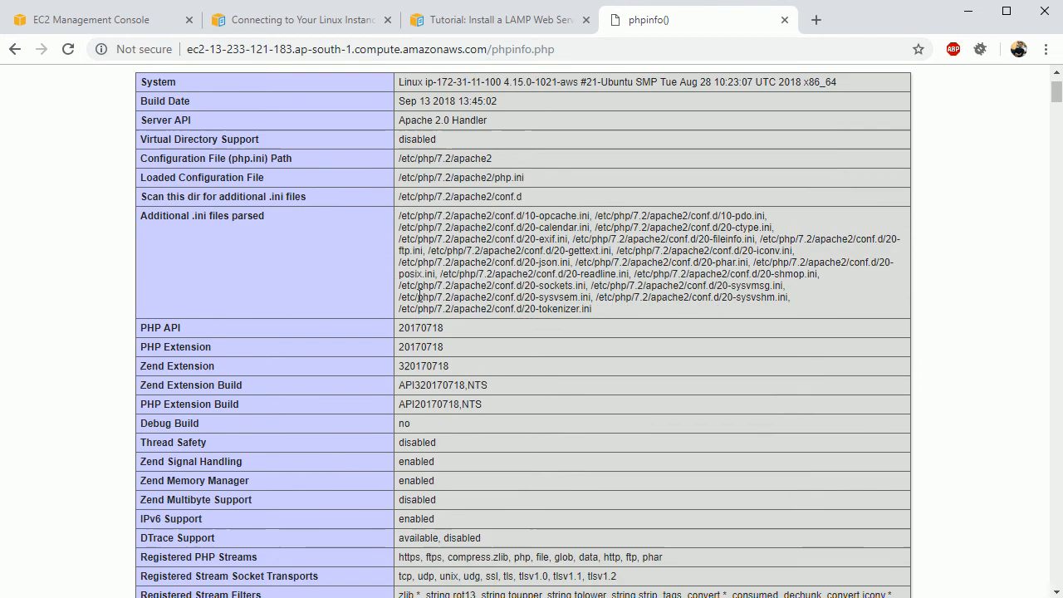
scroll("down", 3)
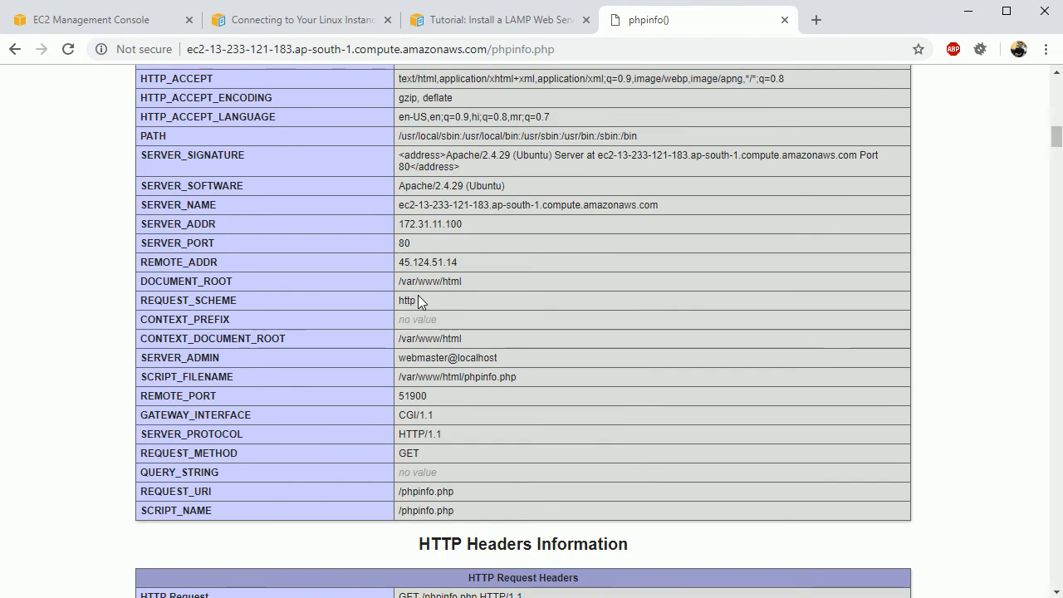
scroll("up", 3)
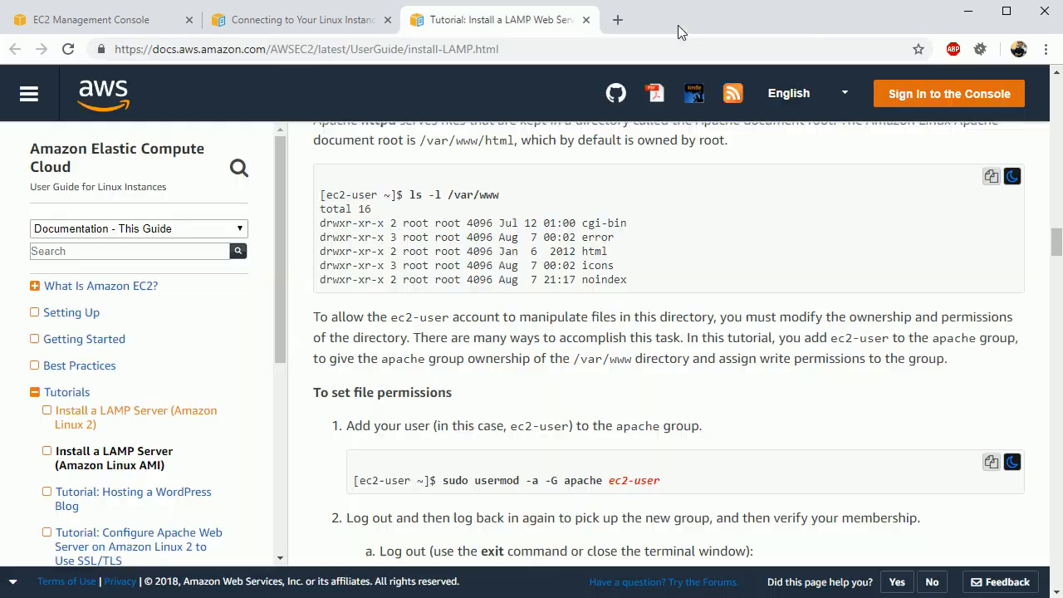
mouse_move(589, 352)
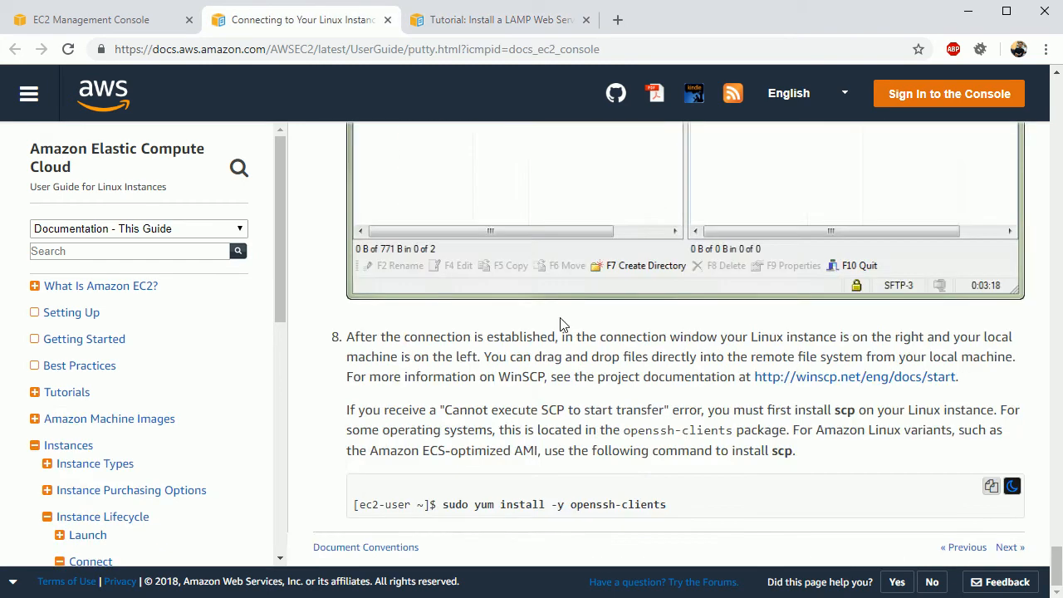
Step: Scroll the AWS guide to 'Transferring Files Using WinSCP' and read the WinSCP login steps
scroll("down", 3)
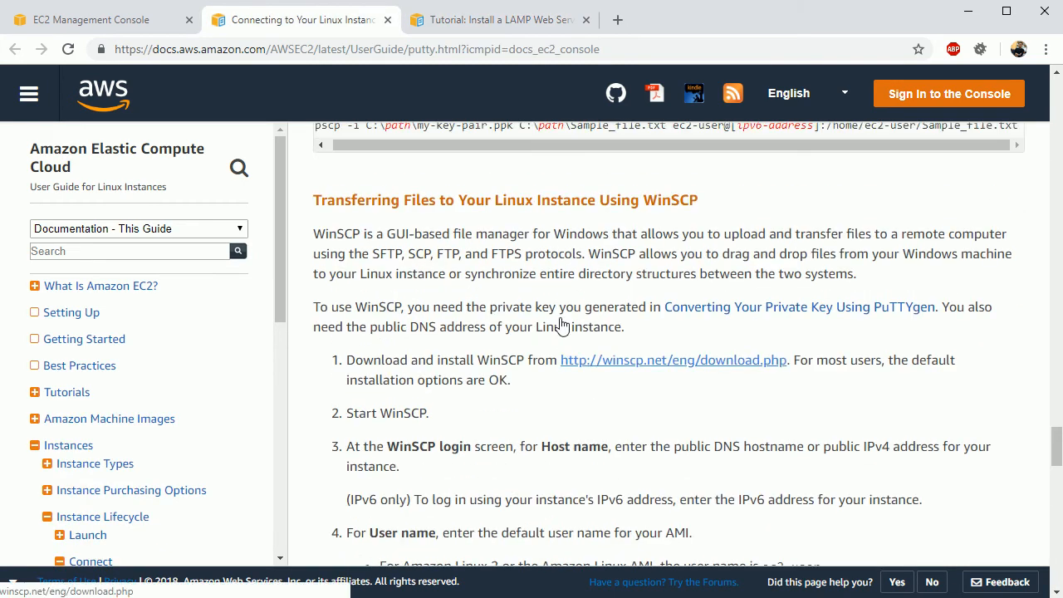
double_click(671, 242)
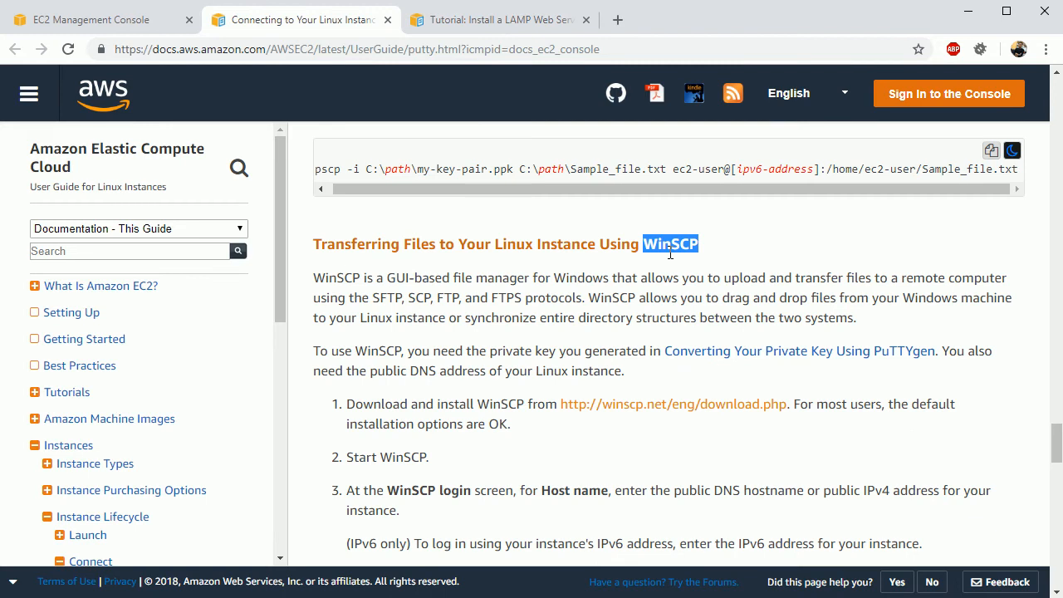
mouse_move(655, 264)
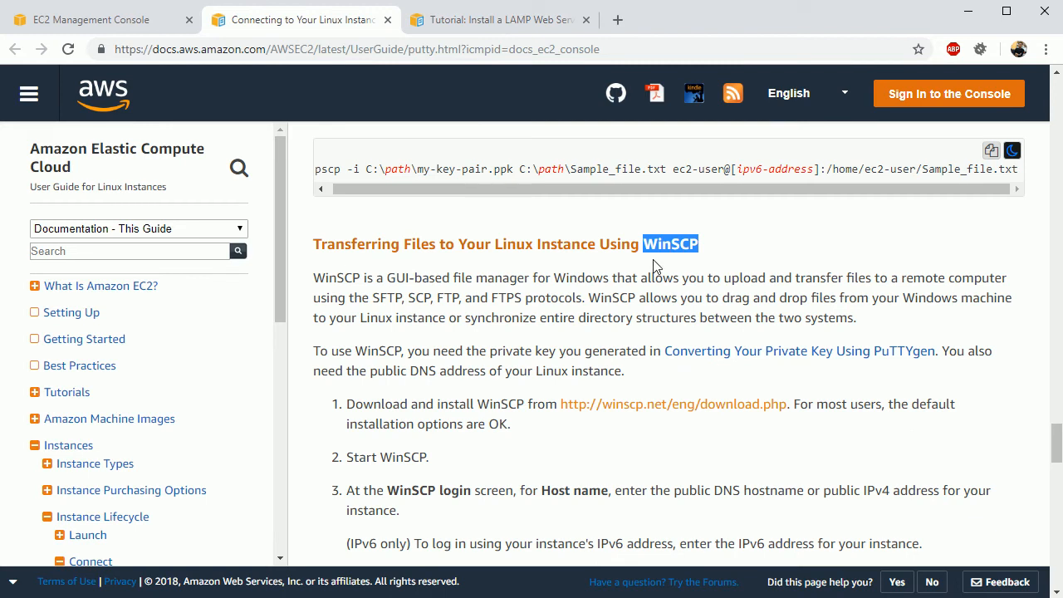
scroll("down", 3)
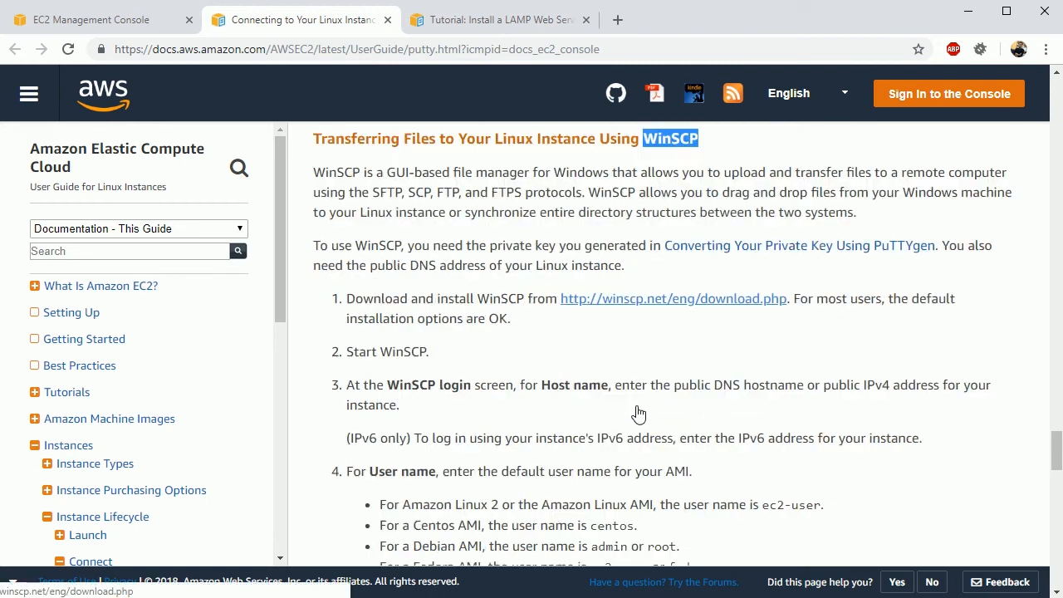
scroll("down", 3)
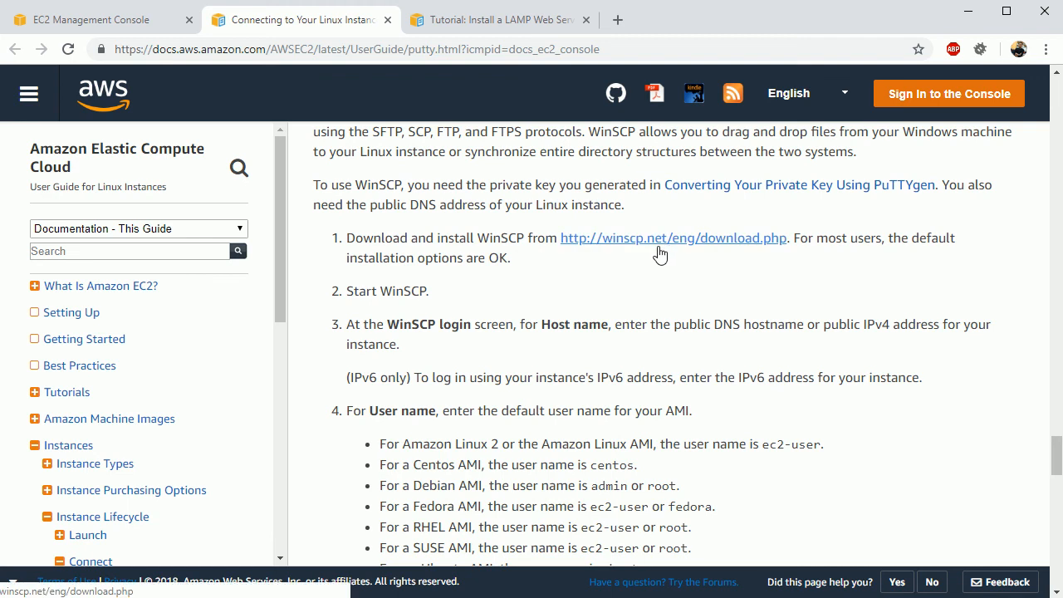
double_click(428, 324)
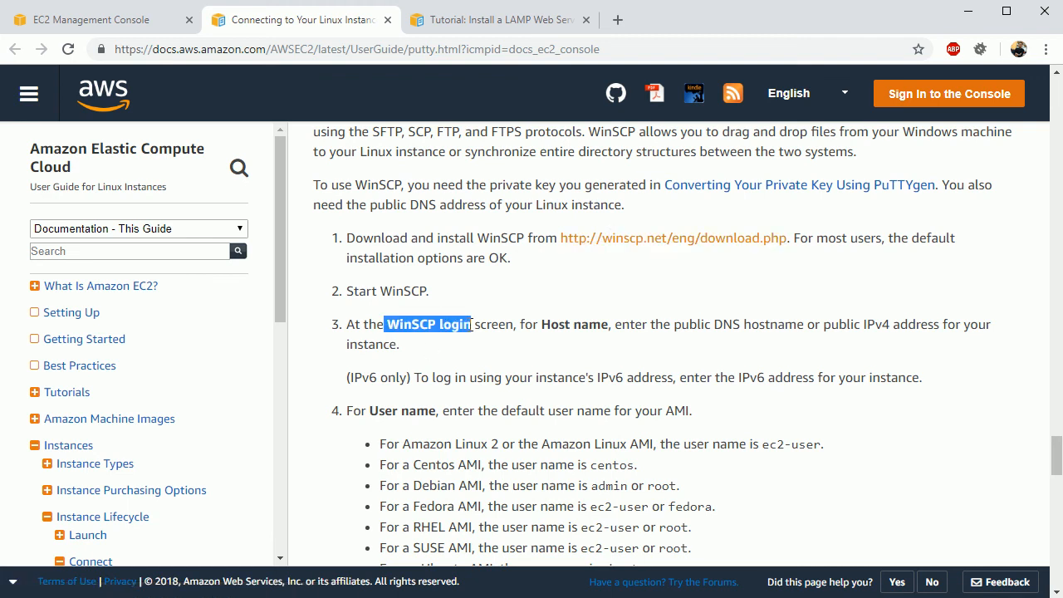
scroll("down", 3)
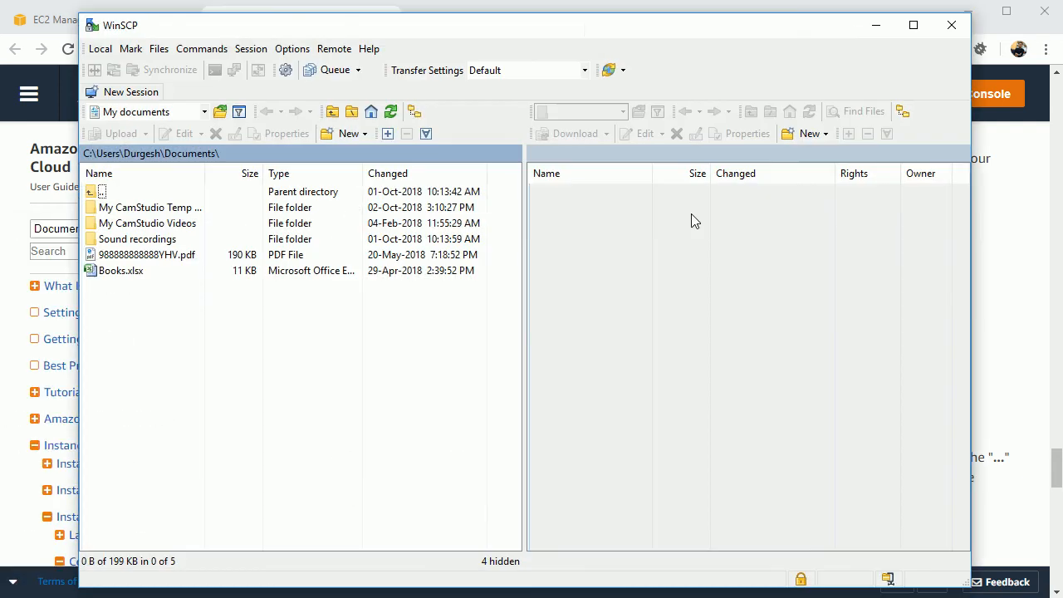
Step: Start a new WinSCP session with the EC2 public DNS as host name and ubuntu as user name
left_click(130, 92)
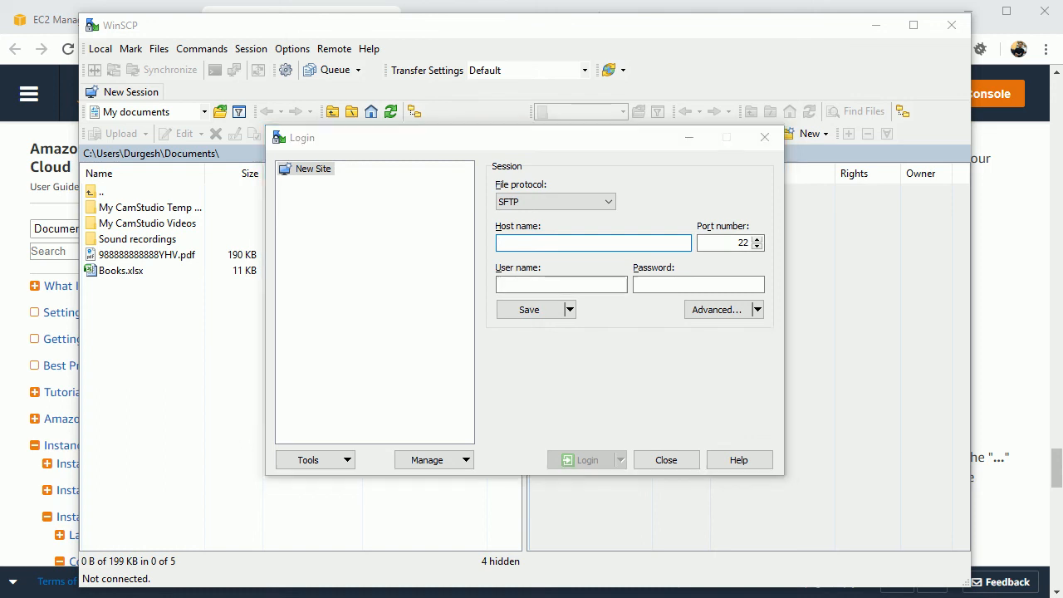
left_click(499, 20)
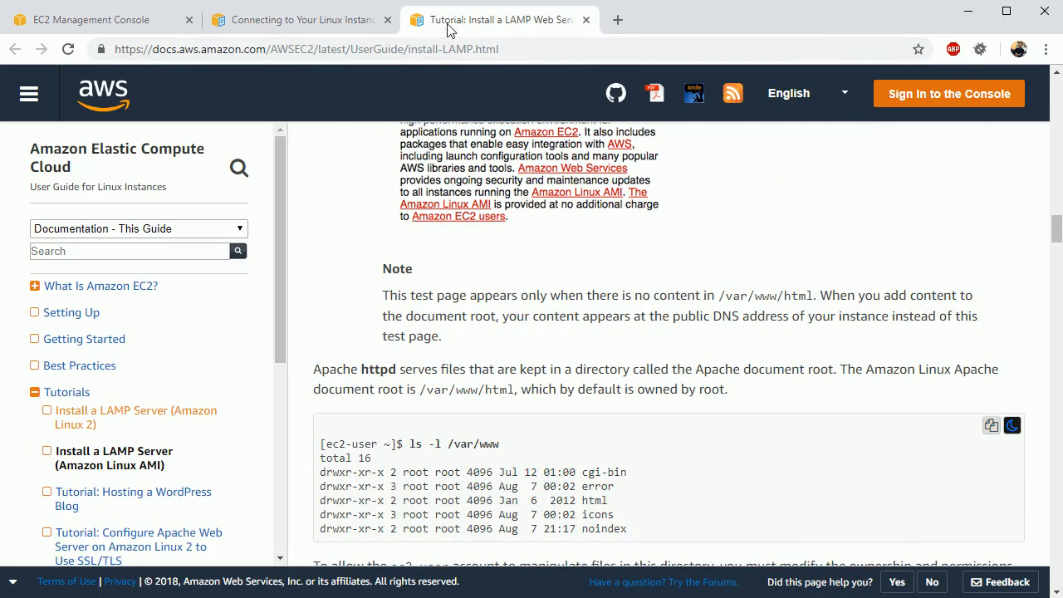
mouse_move(97, 25)
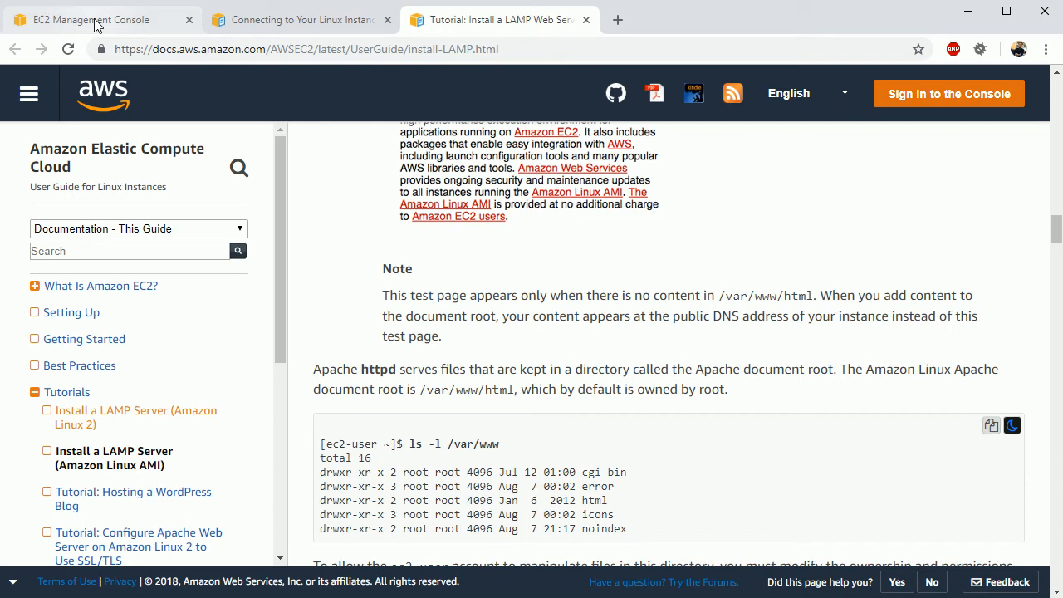
left_click(91, 20)
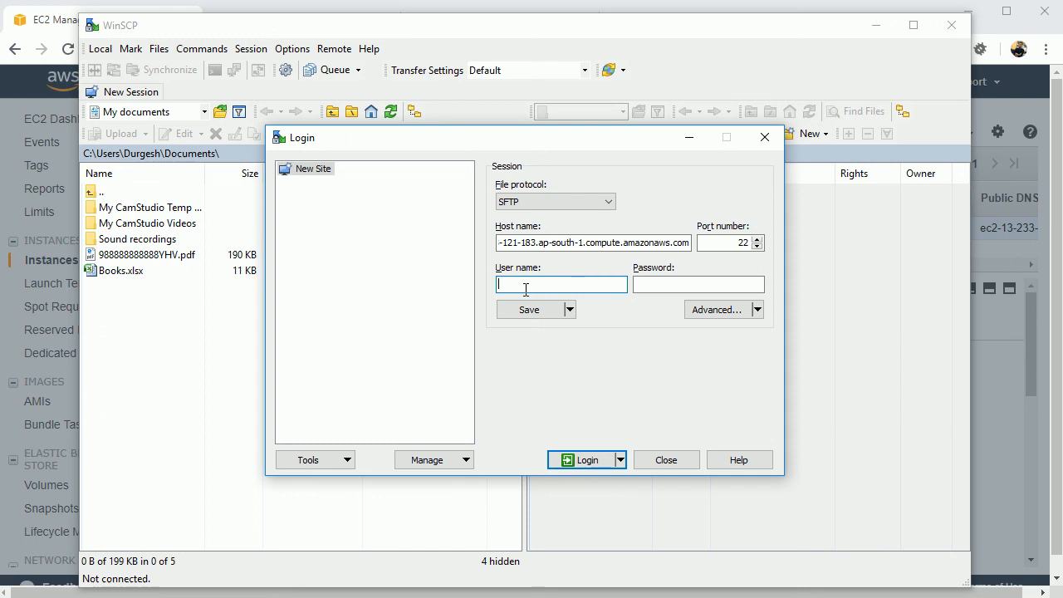
type("ubuntu")
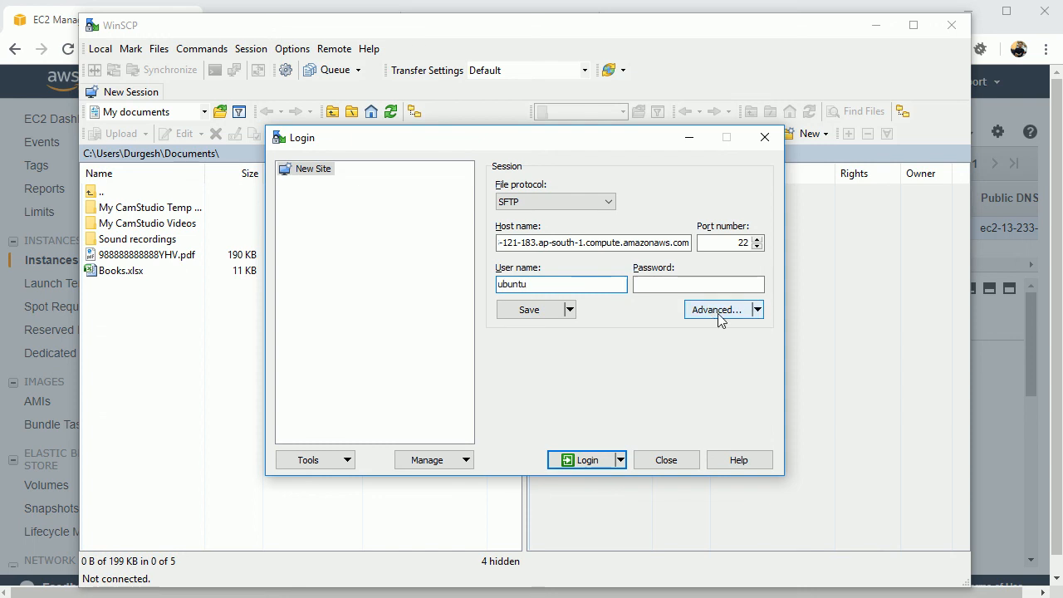
left_click(716, 309)
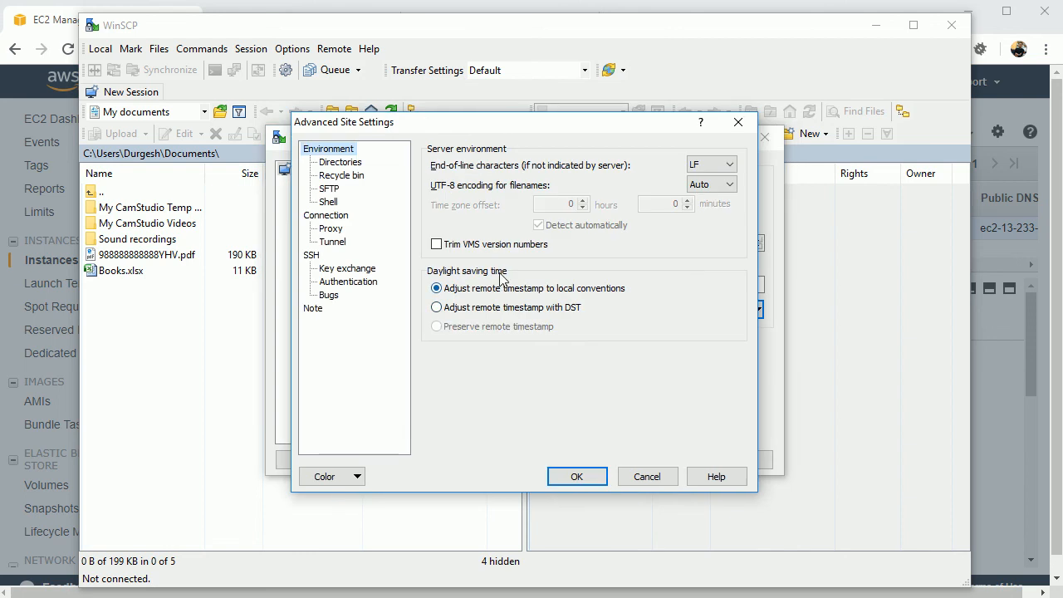
mouse_move(316, 259)
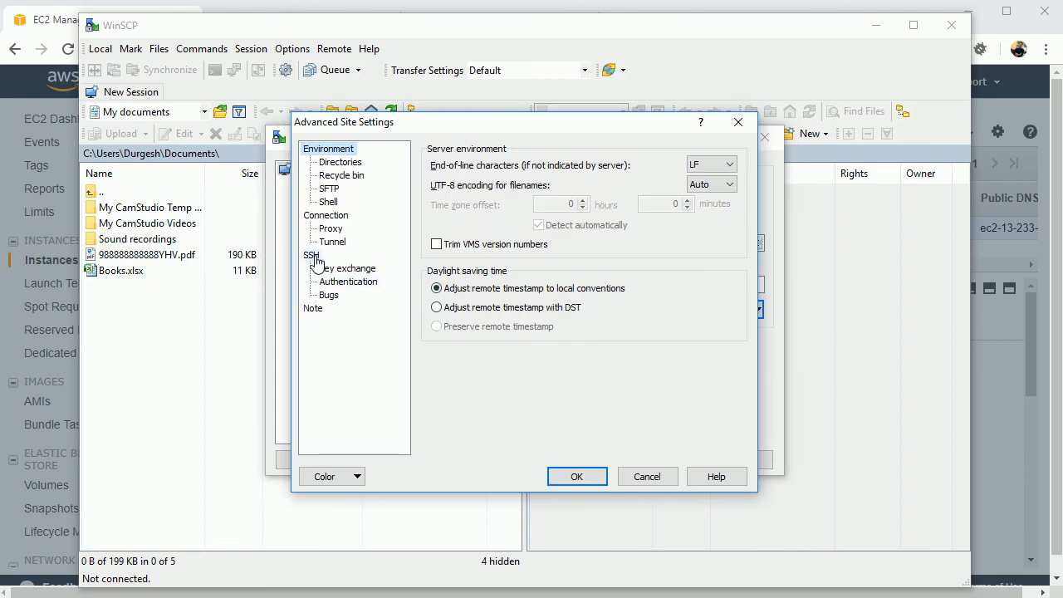
Step: Set the SSH authentication private key to phptutorial.ppk
left_click(347, 281)
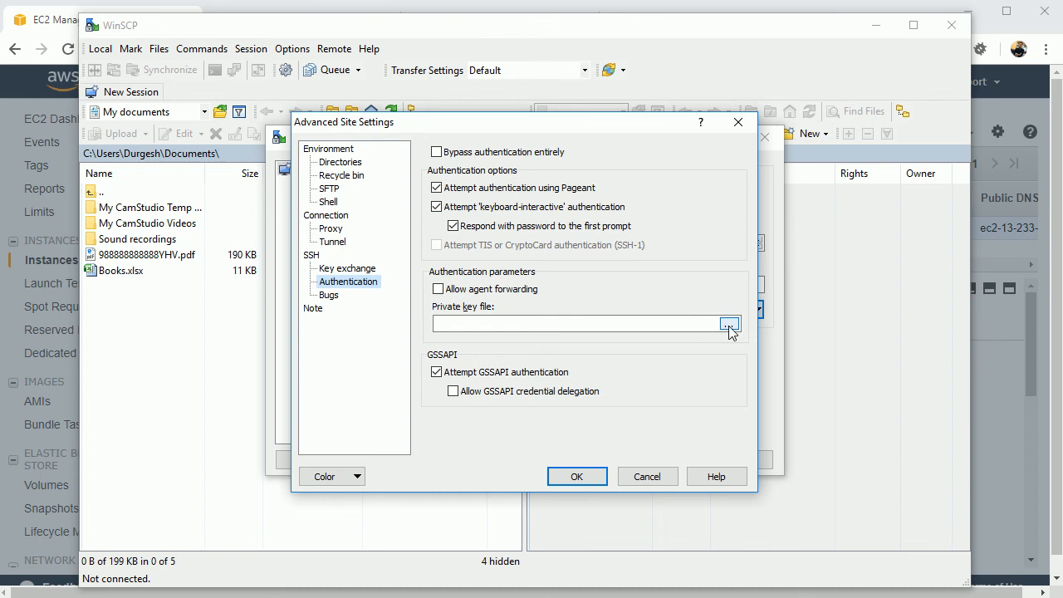
left_click(729, 324)
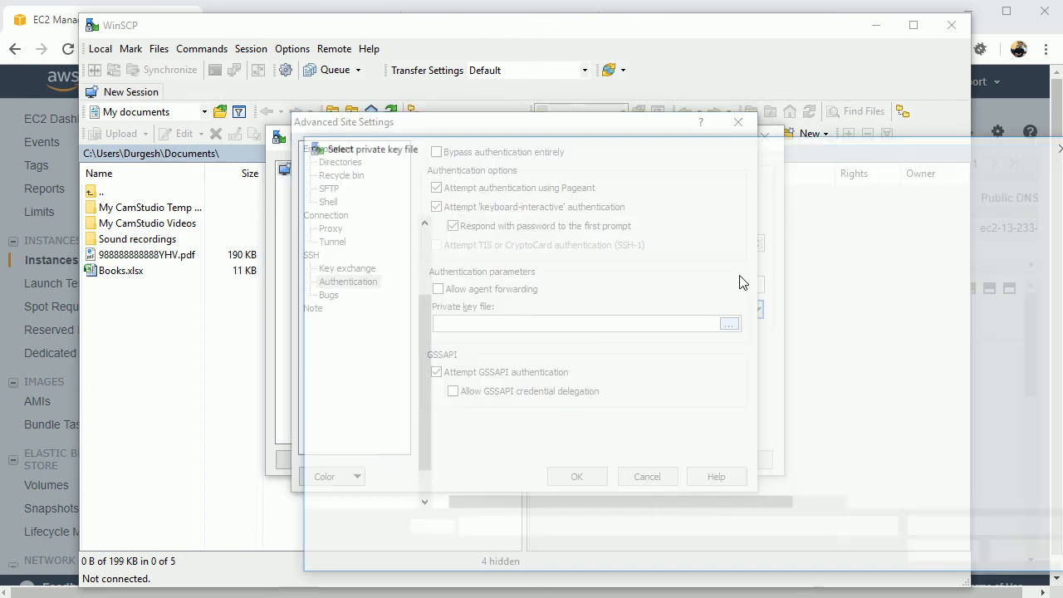
left_click(729, 323)
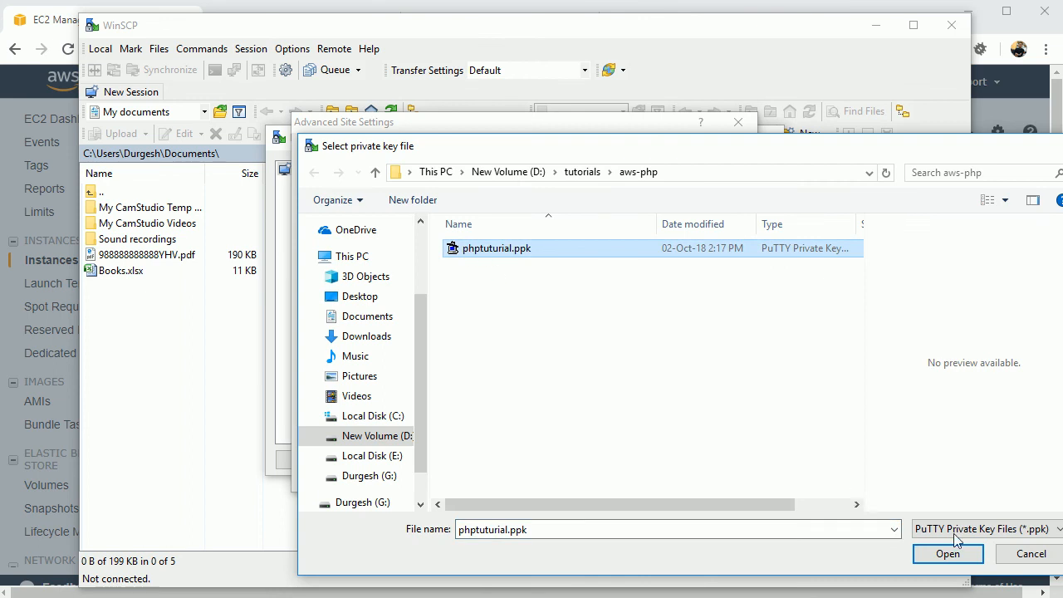
left_click(947, 553)
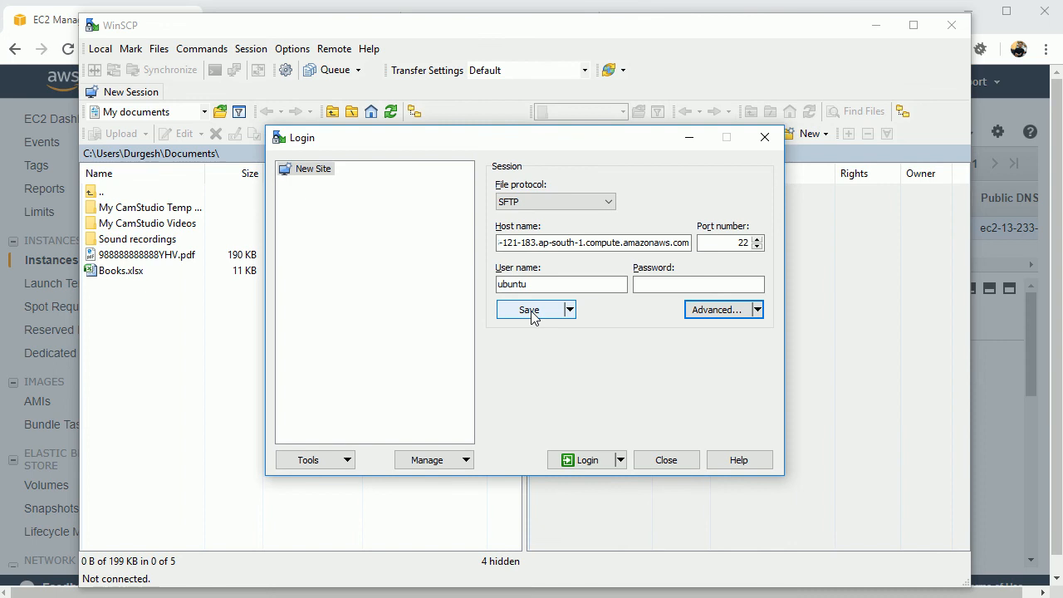
Step: Save the login as a stored site for ubuntu at the EC2 host
left_click(530, 309)
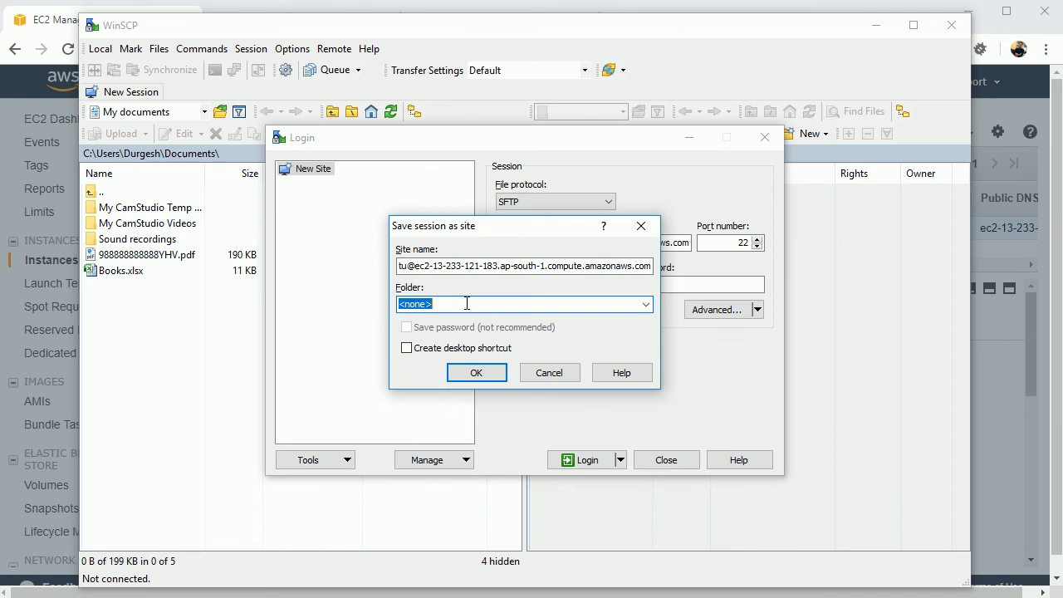
left_click(476, 372)
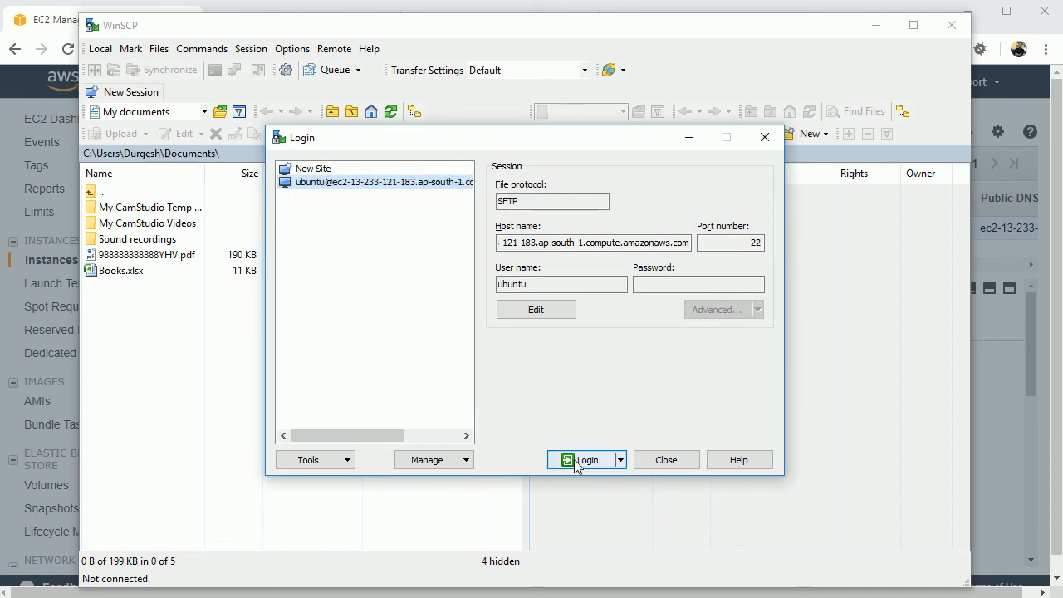
Step: Log in to the EC2 server and browse the remote pane to /var/www/html
left_click(582, 461)
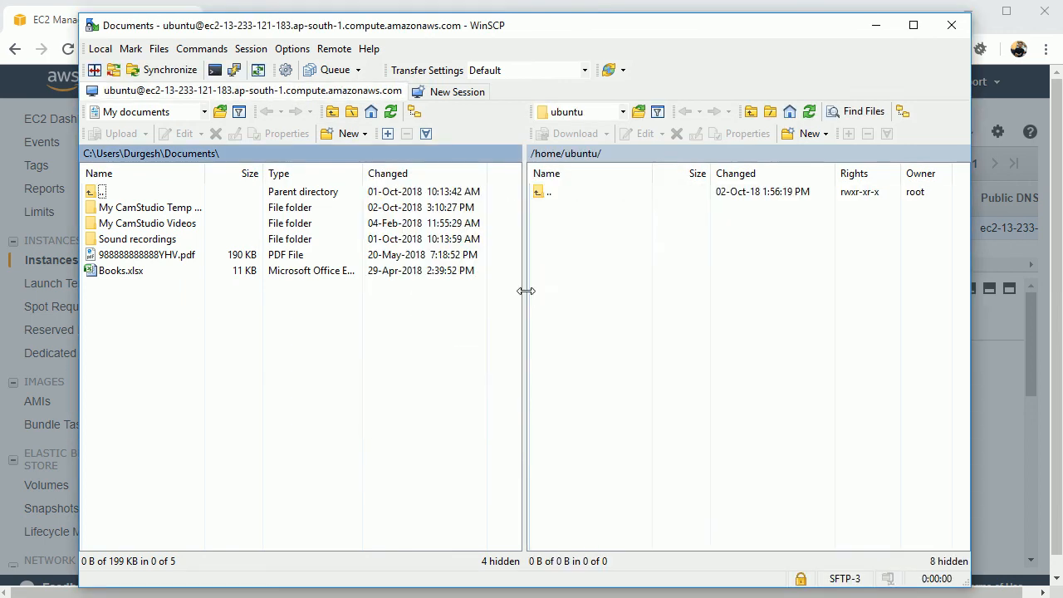
mouse_move(656, 297)
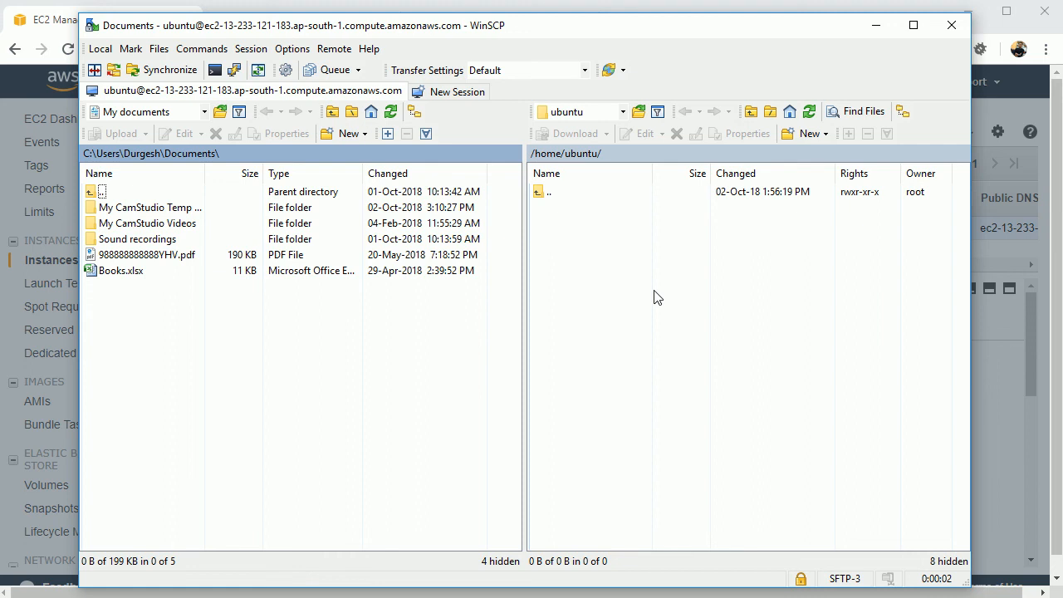
left_click(622, 111)
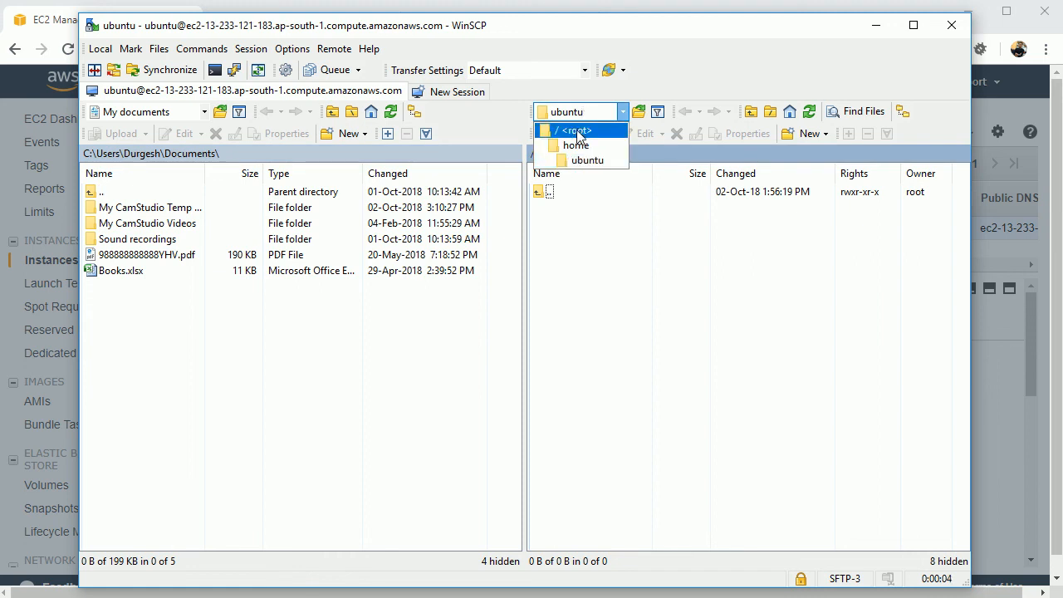
left_click(577, 130)
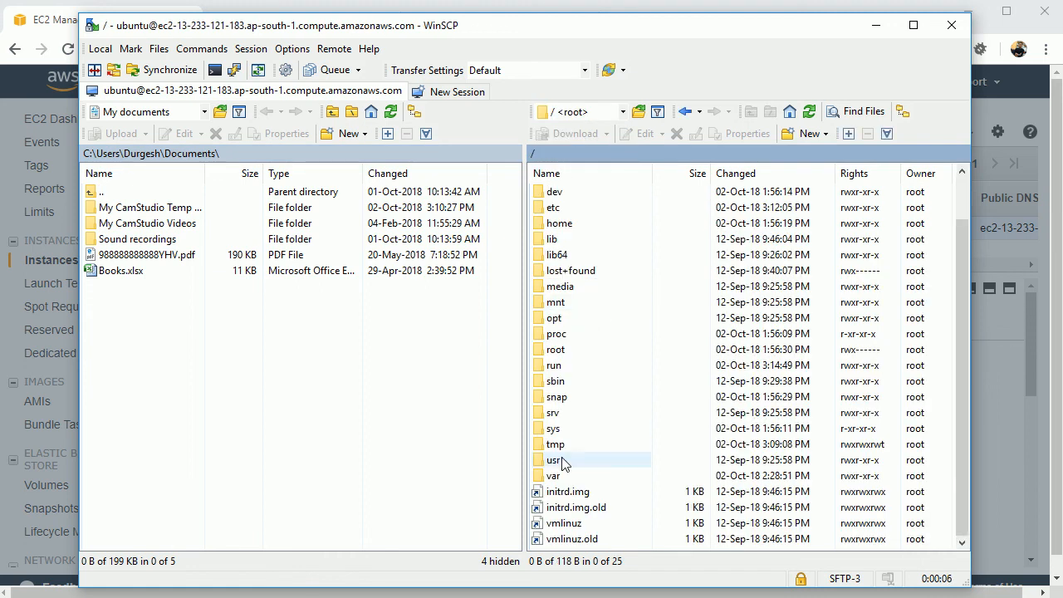
left_click(553, 475)
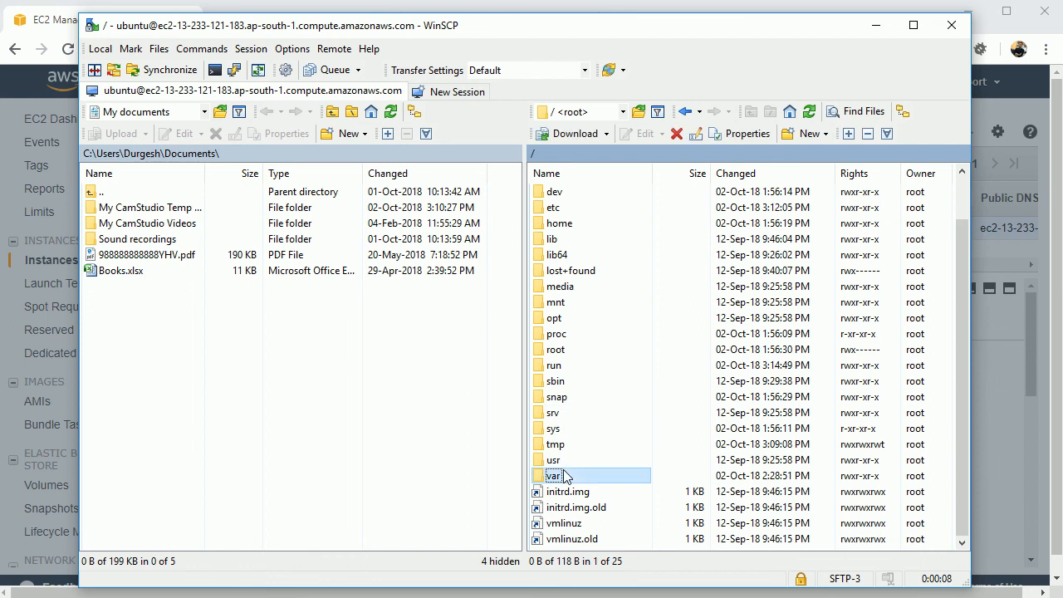
double_click(555, 475)
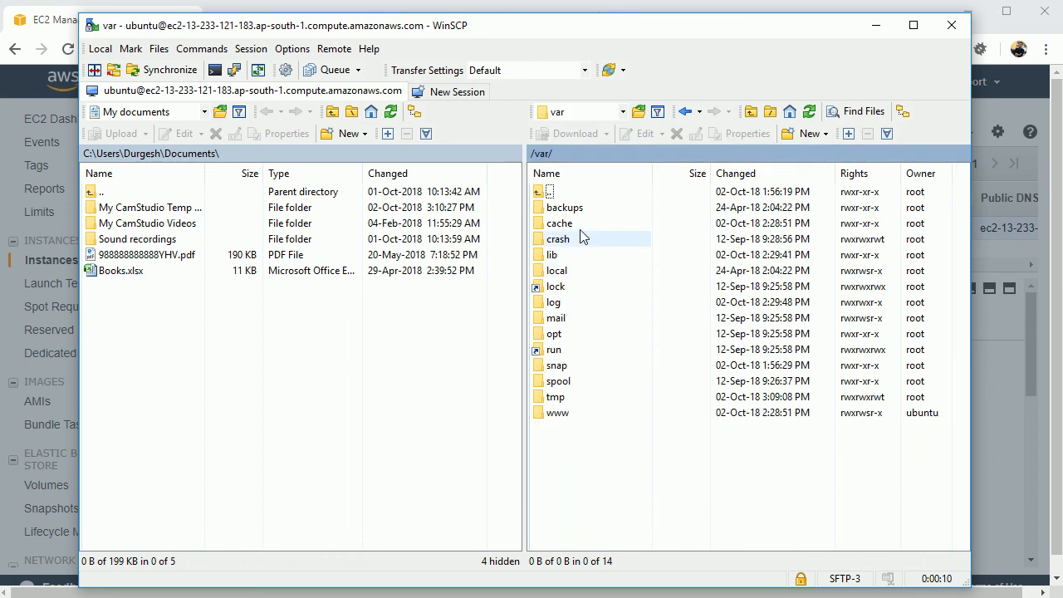
left_click(558, 412)
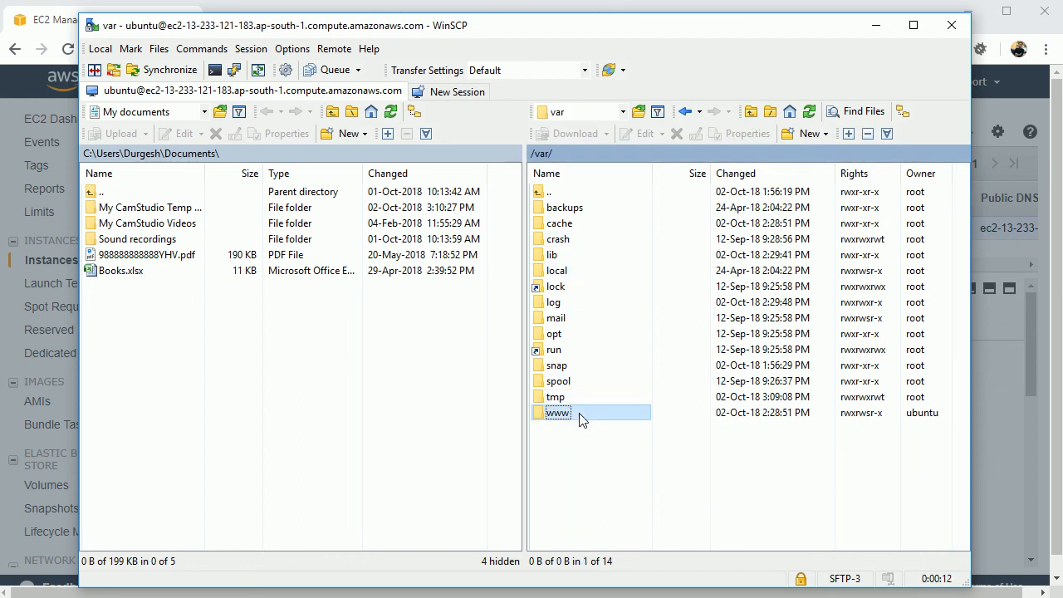
double_click(555, 412)
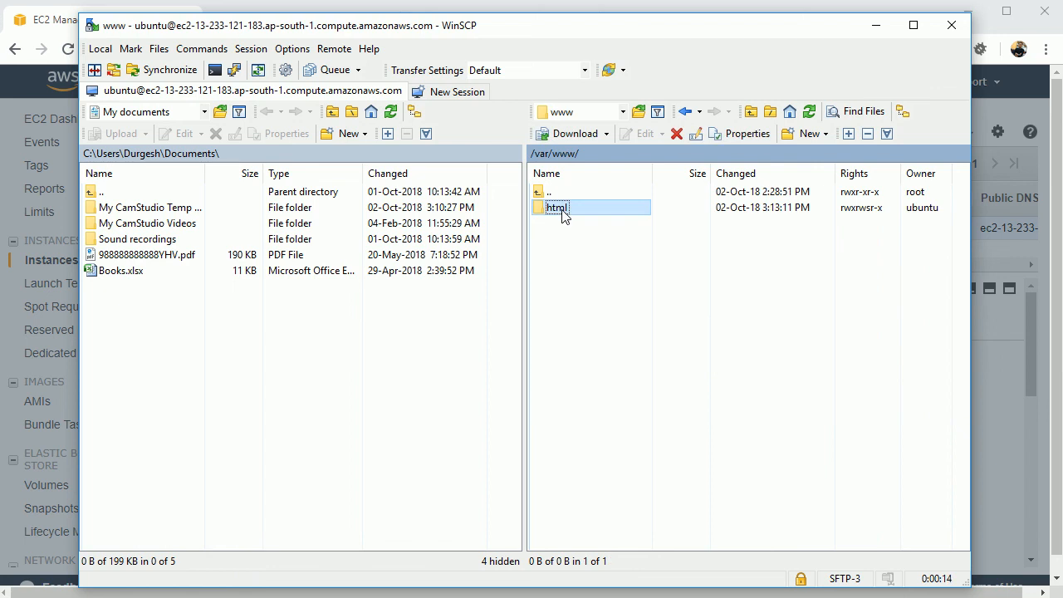
double_click(555, 206)
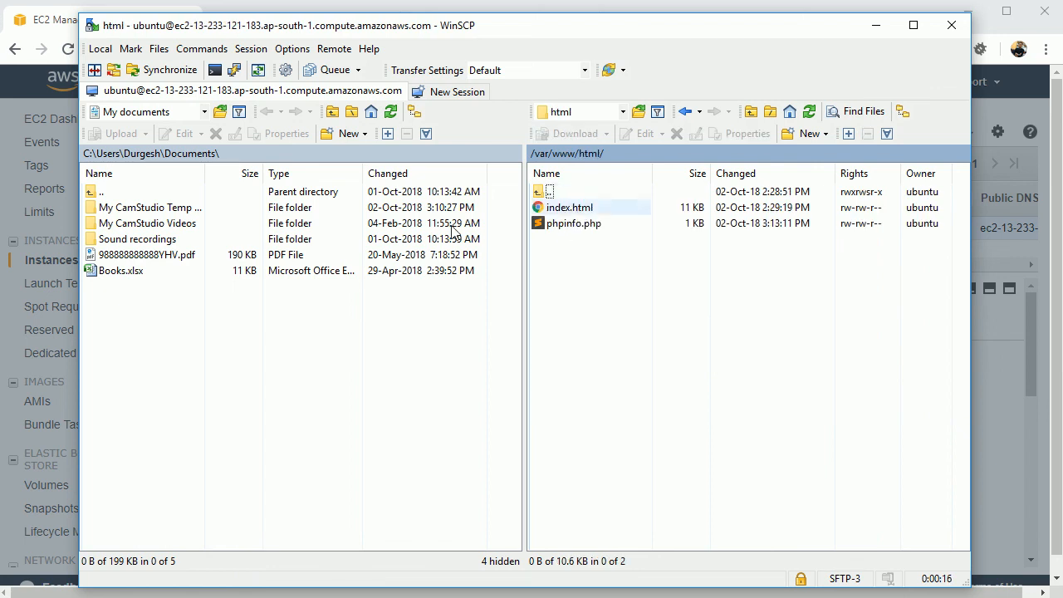
Step: Browse the local pane to D:\tutorials\aws-php
left_click(203, 111)
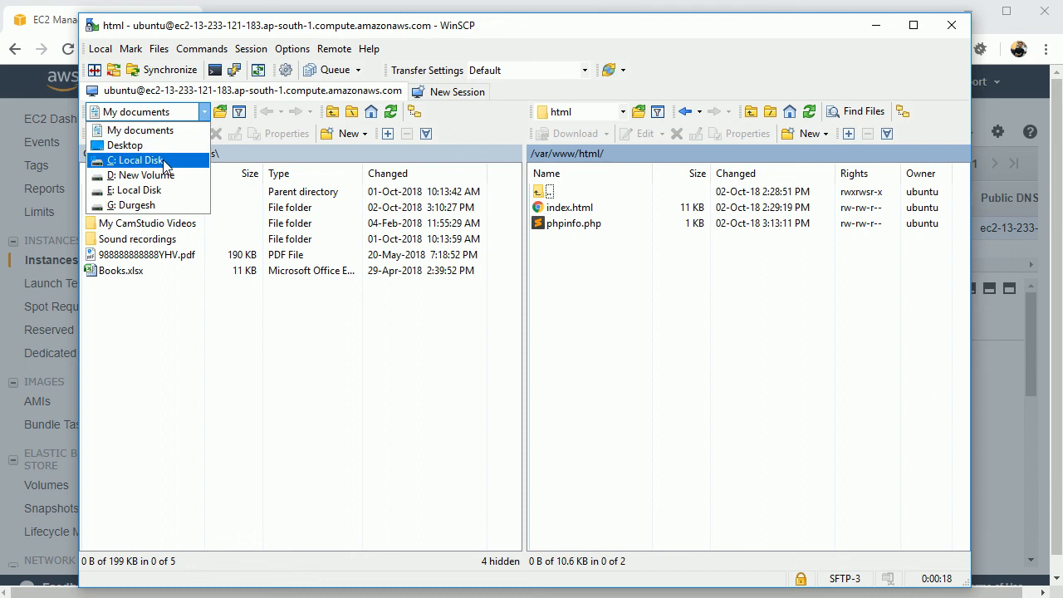
left_click(143, 176)
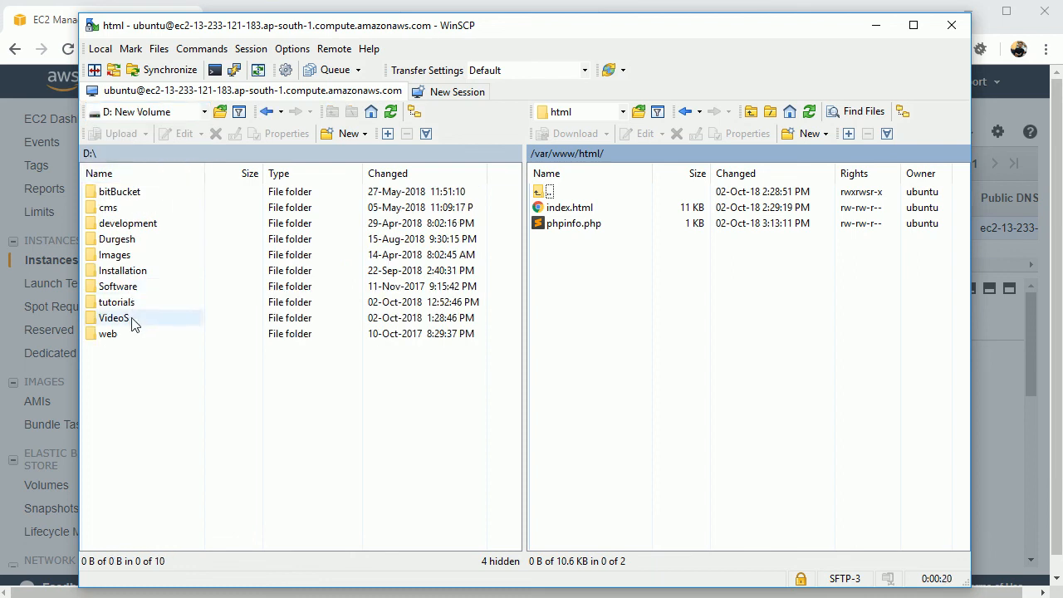
double_click(116, 302)
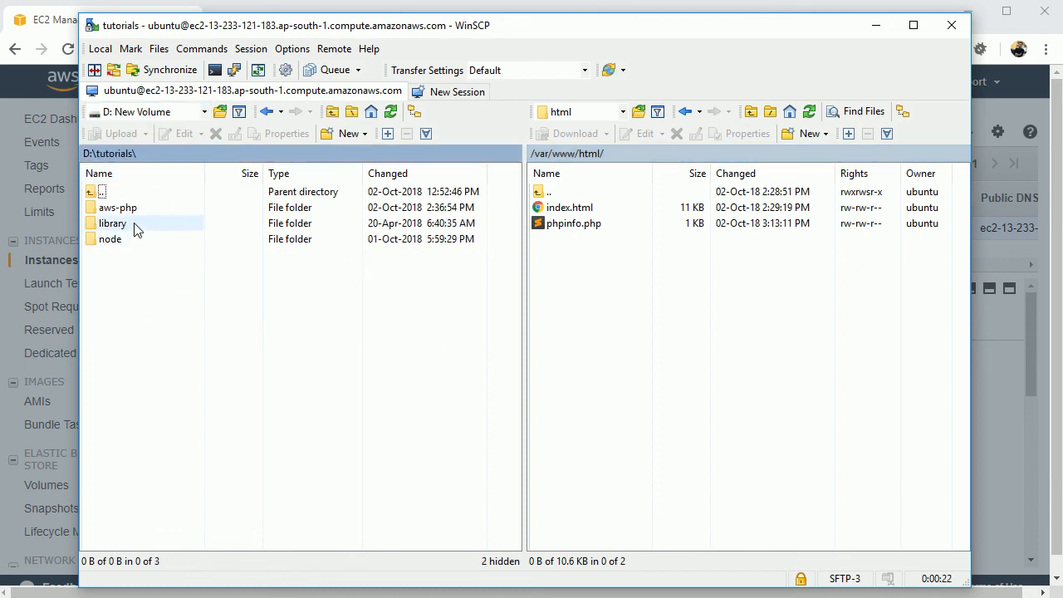
double_click(115, 206)
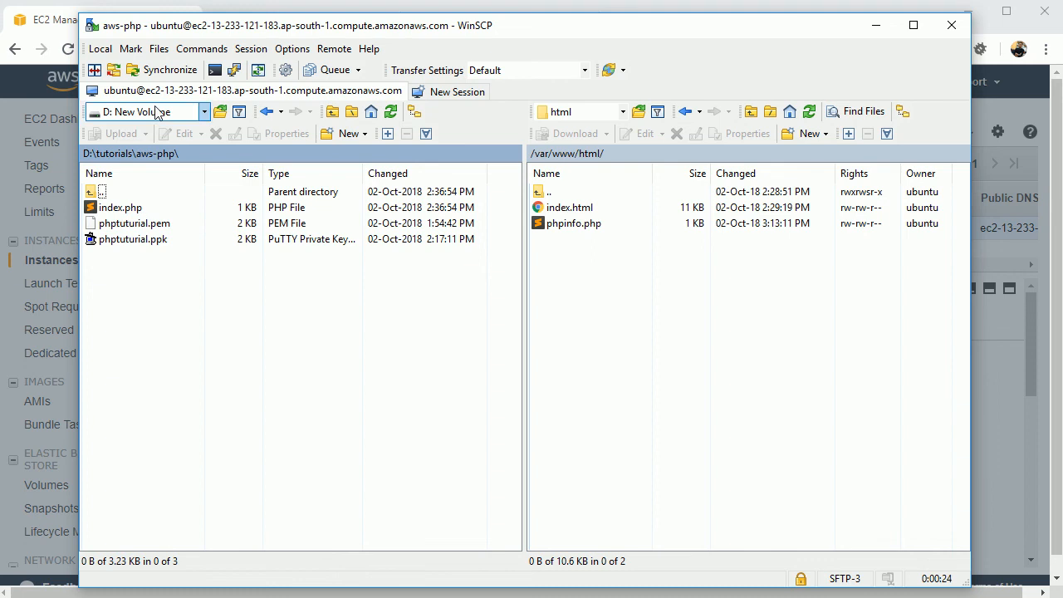
Step: Review index.php in Sublime Text, the AWS PHP Tutorial page calling phpinfo
left_click(119, 206)
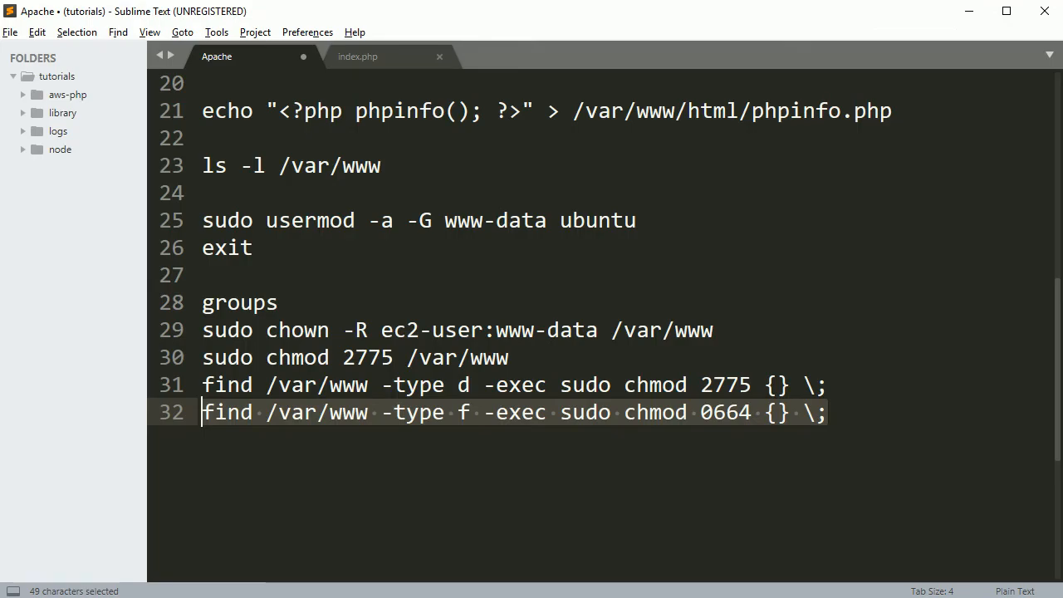
left_click(357, 57)
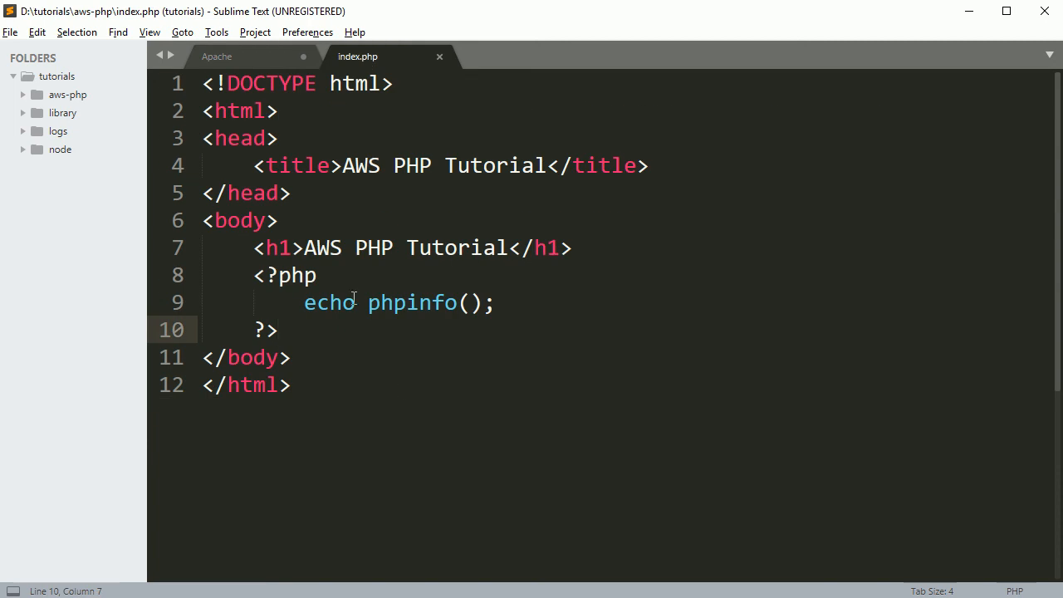
left_click_drag(305, 247, 472, 248)
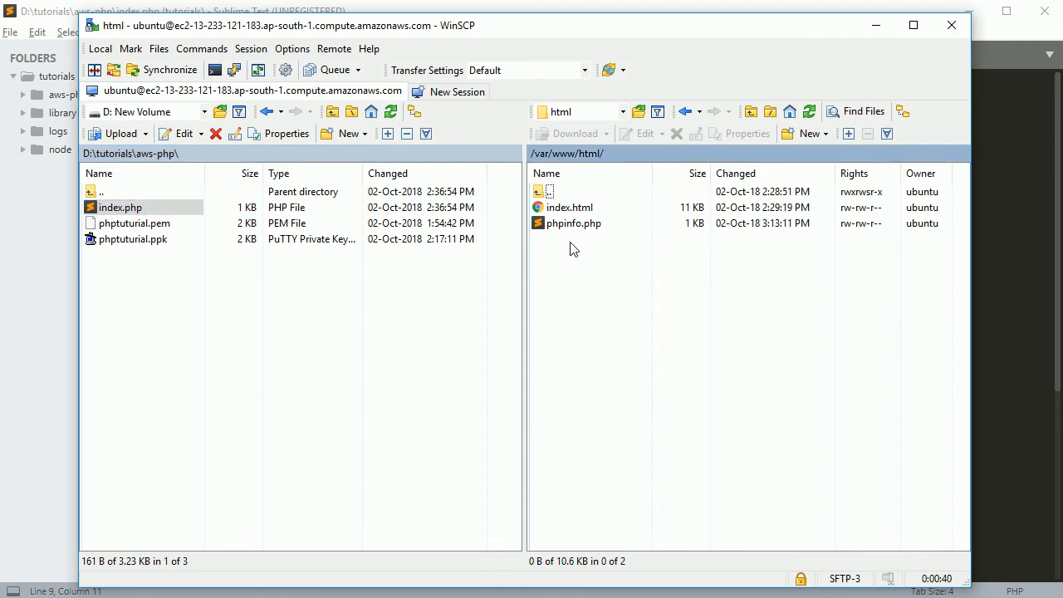
Step: Upload index.php to /var/www/html and rename the server's index.html to index1.html
left_click(119, 206)
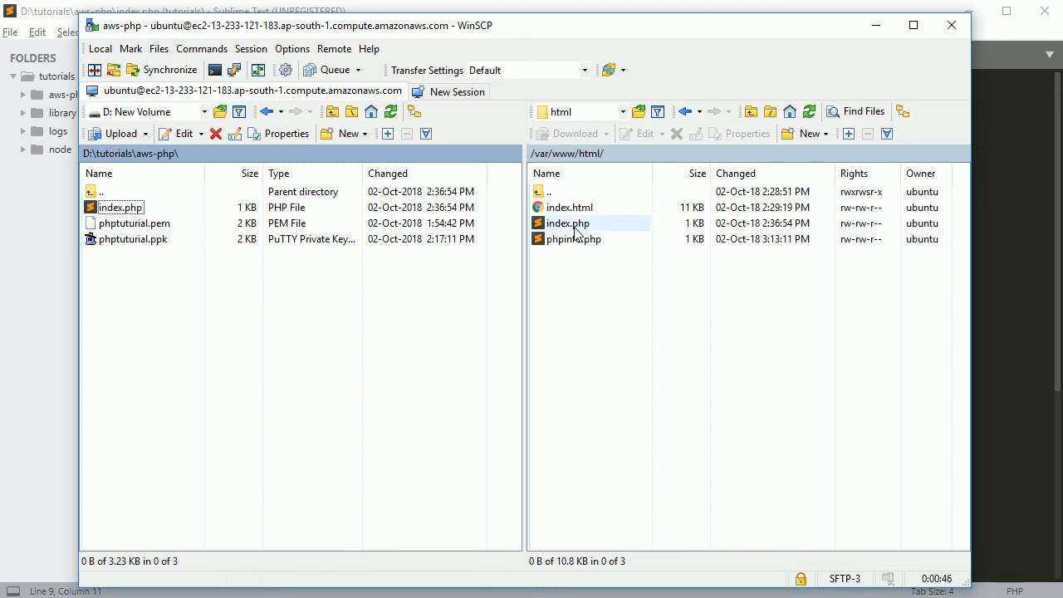
right_click(570, 206)
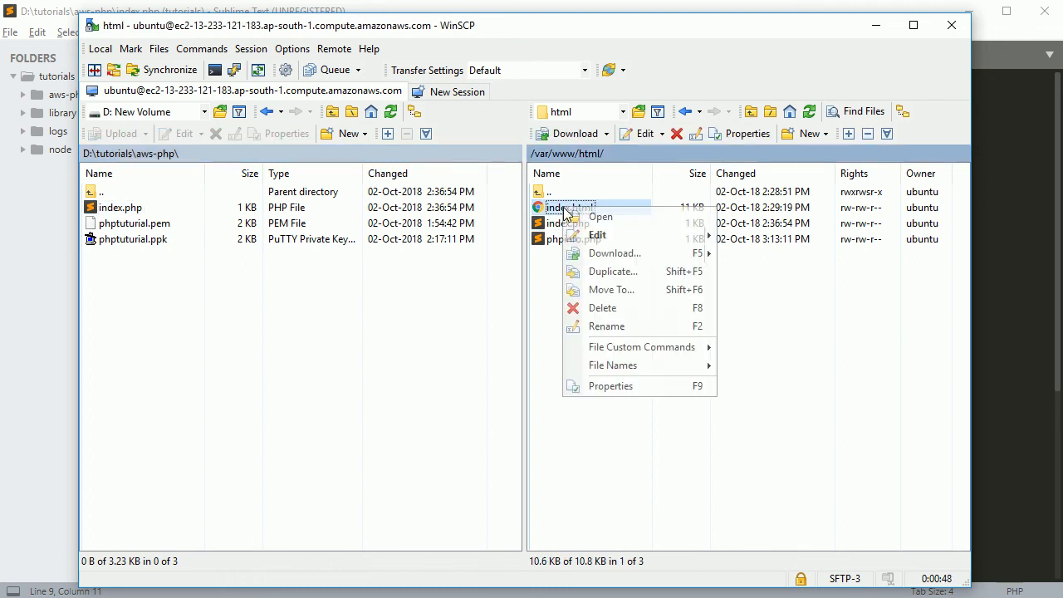
left_click(606, 325)
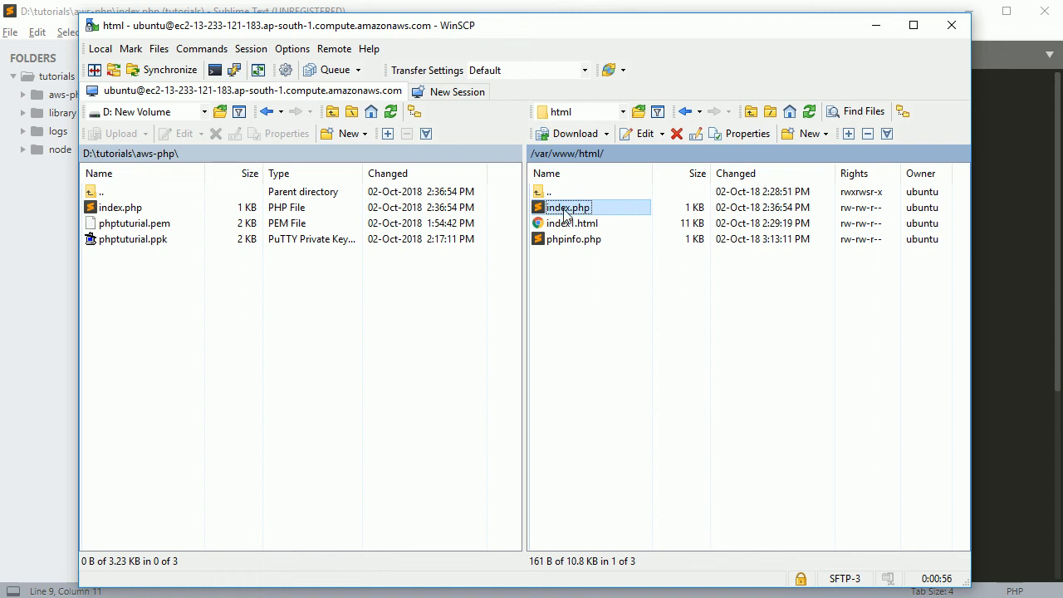
left_click(645, 386)
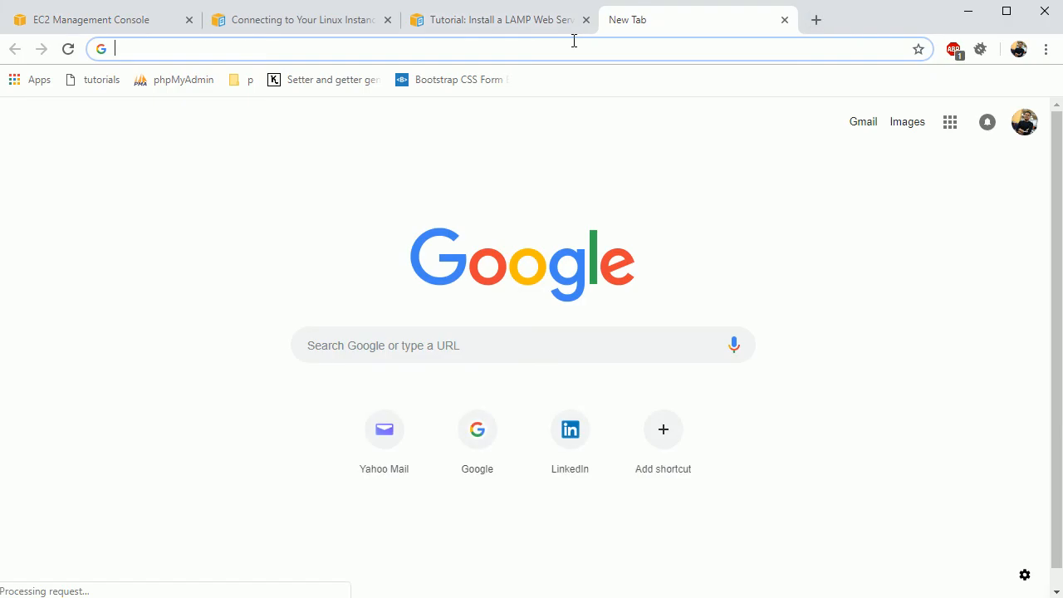
Step: Load ec2-13-233-121-183.ap-south-1.compute.amazonaws.com and view the AWS PHP Tutorial phpinfo page
type("ec2-13-233-121-183.ap-south-1.compute.amazonaws.com")
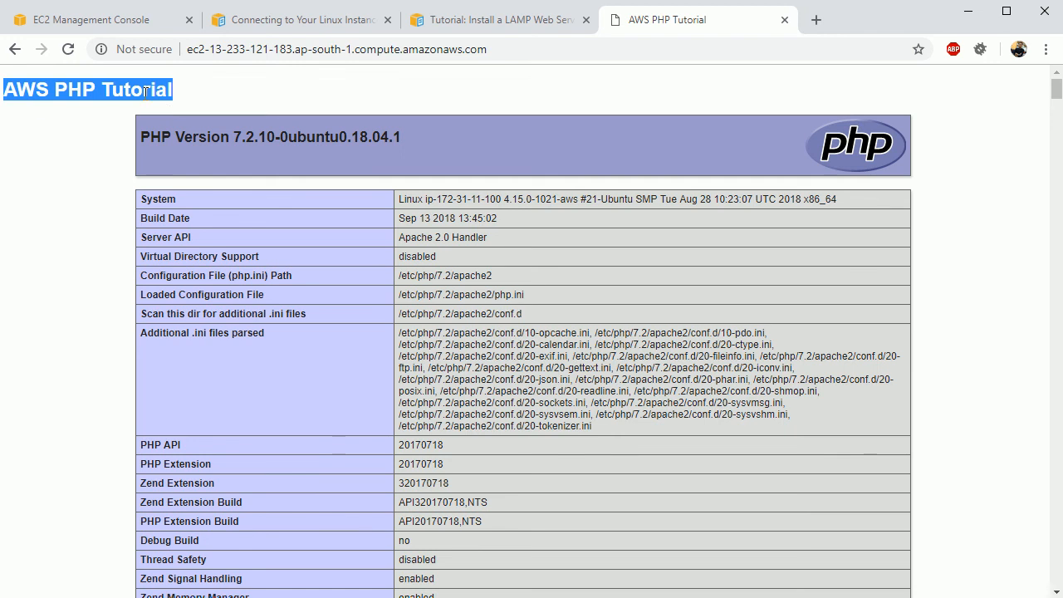
left_click(394, 190)
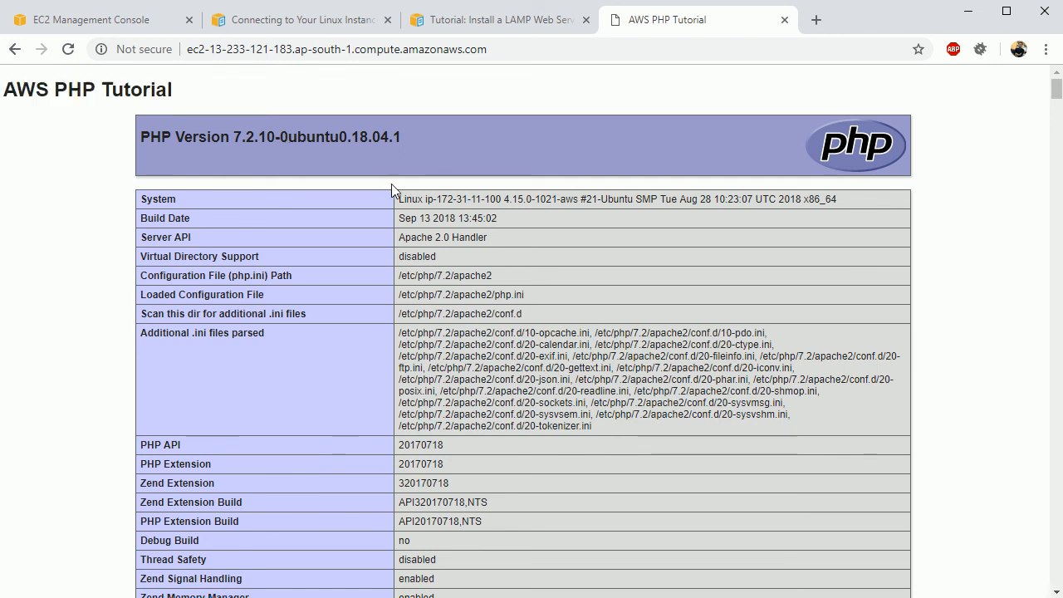
mouse_move(334, 173)
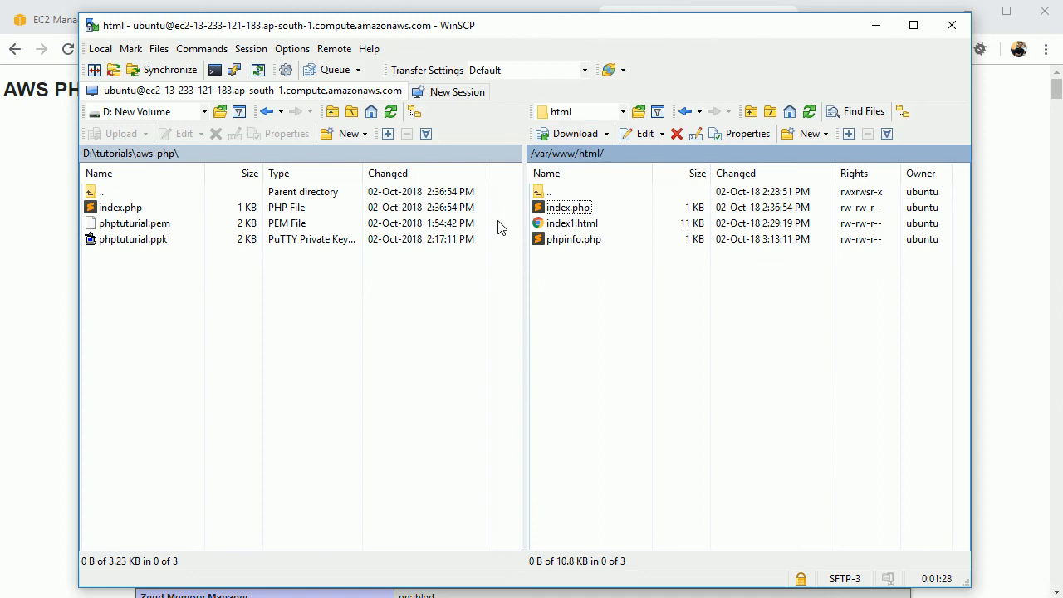
mouse_move(693, 272)
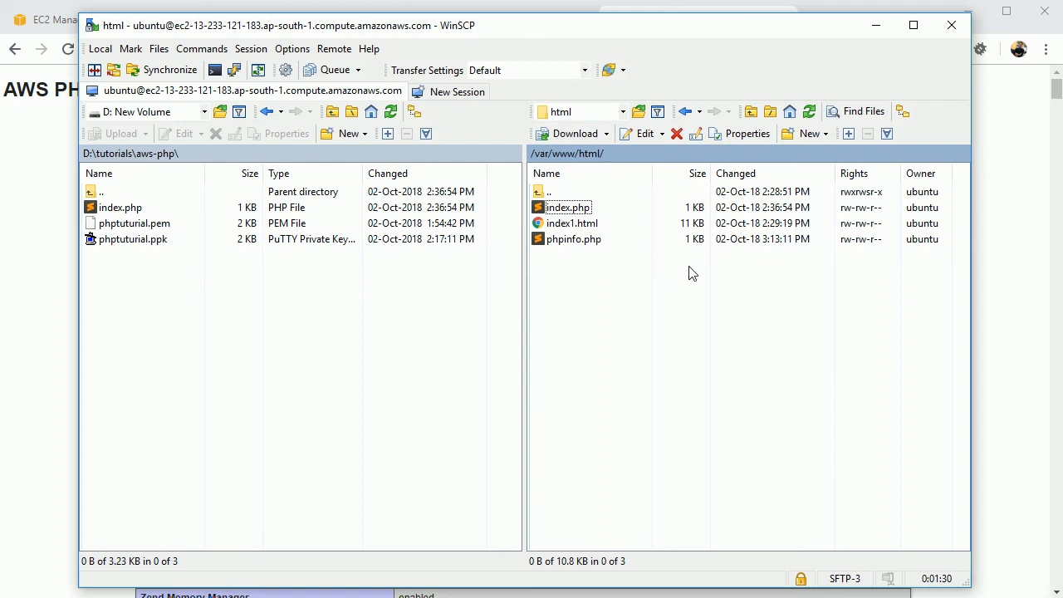